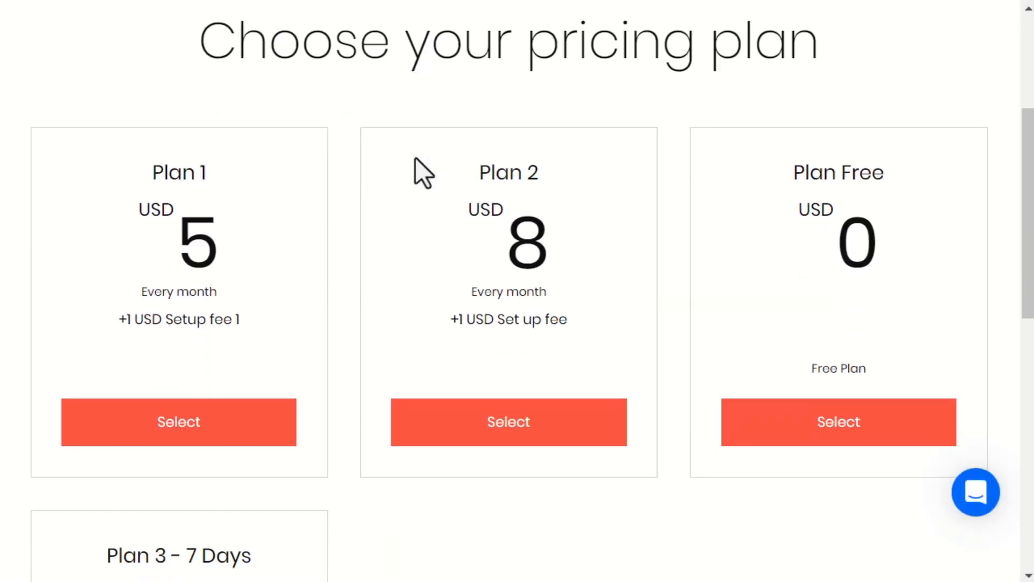
- Scroll through the site's pricing plans page (Plan 1, Plan 2, Plan Free, Plan 3 - 7 Days)
scroll(down, 3)
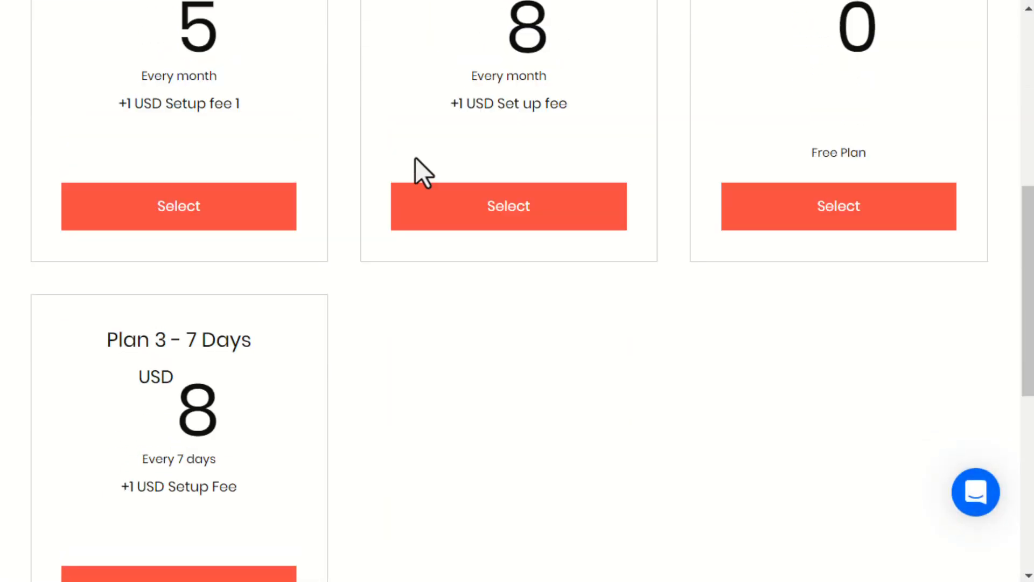
scroll(up, 3)
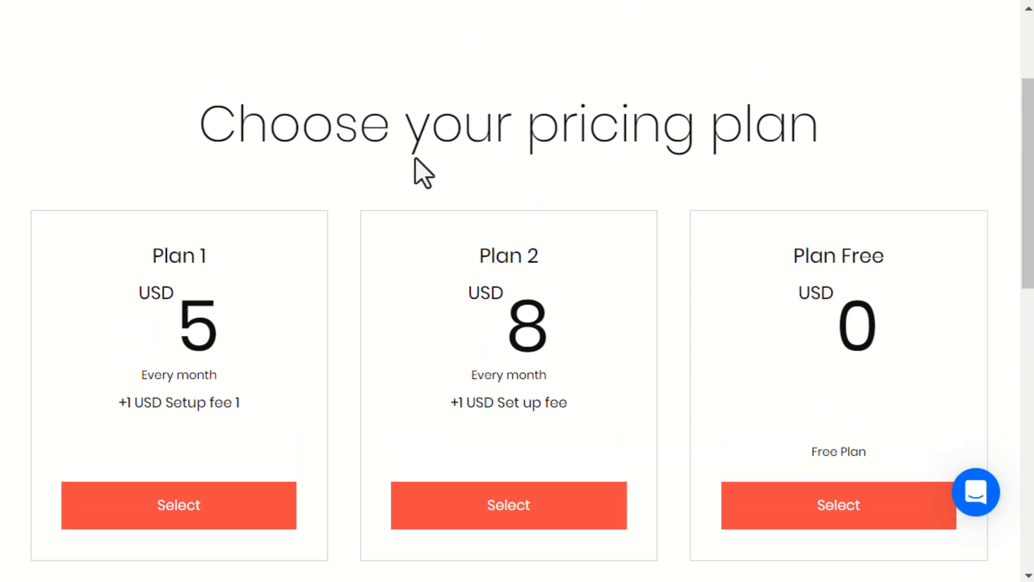
scroll(up, 3)
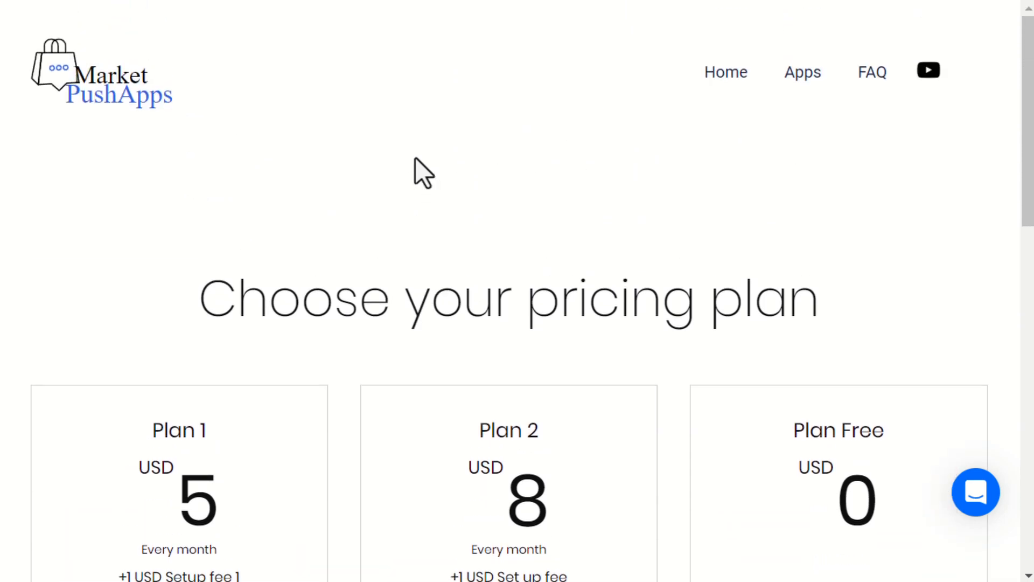
mouse_move(336, 86)
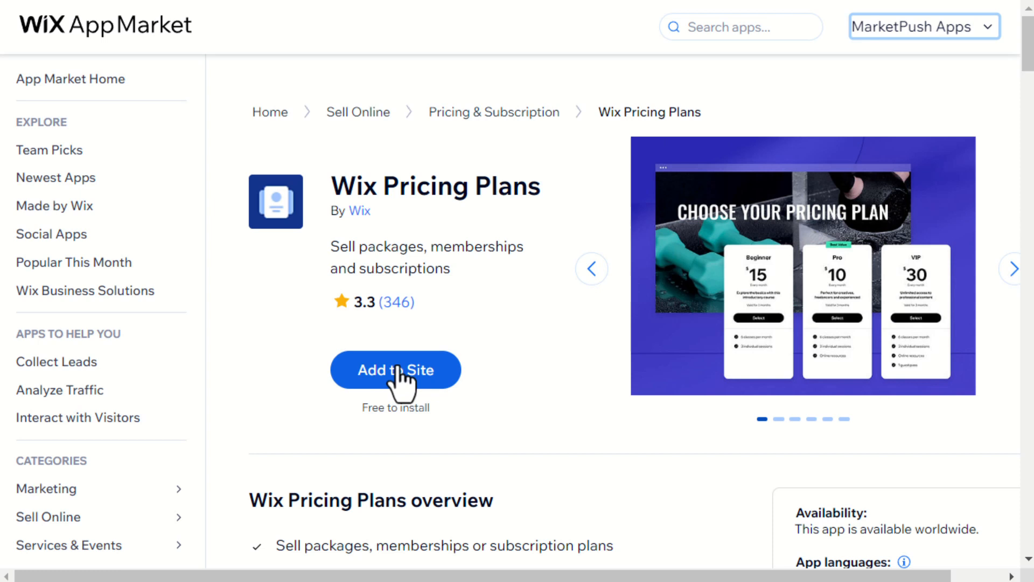
mouse_move(428, 263)
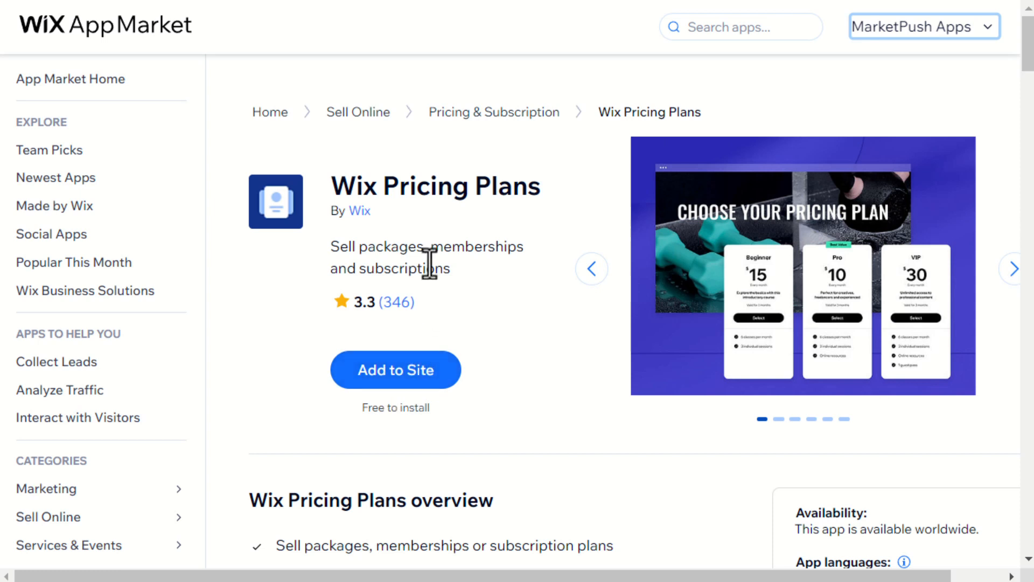
mouse_move(428, 267)
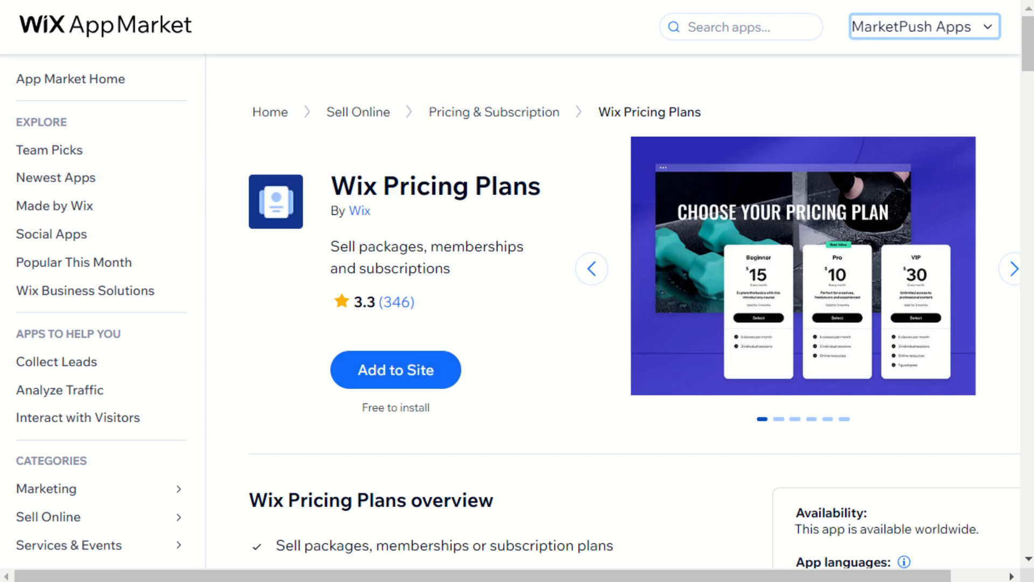
- Go to the MarketPush Apps homepage and look over it
click(922, 26)
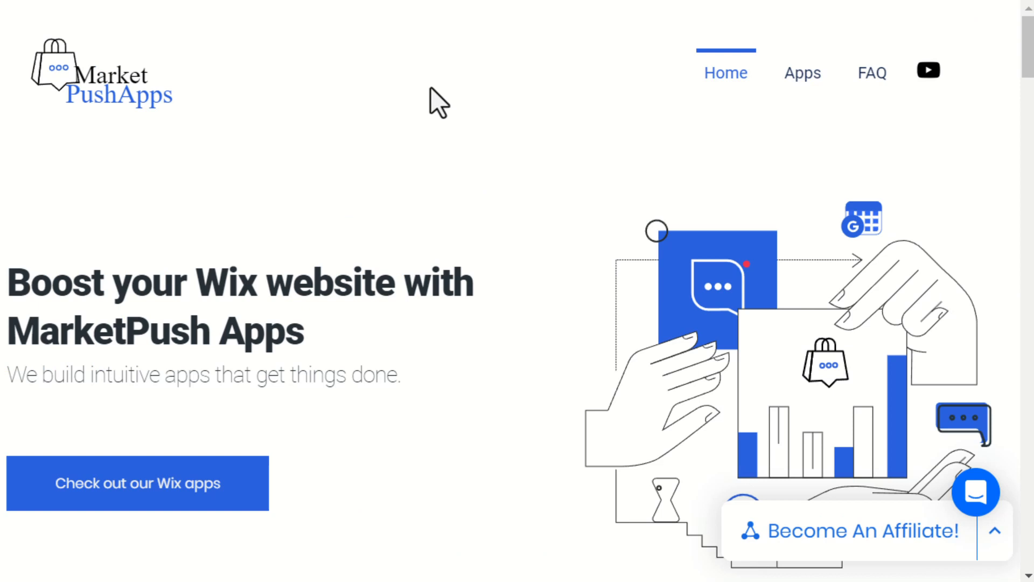
mouse_move(456, 417)
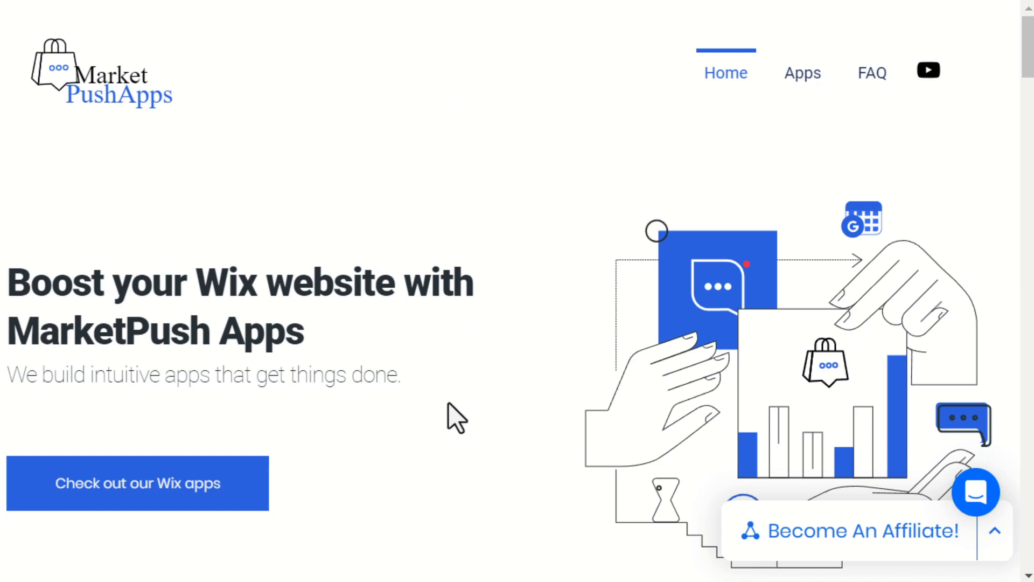
scroll(down, 3)
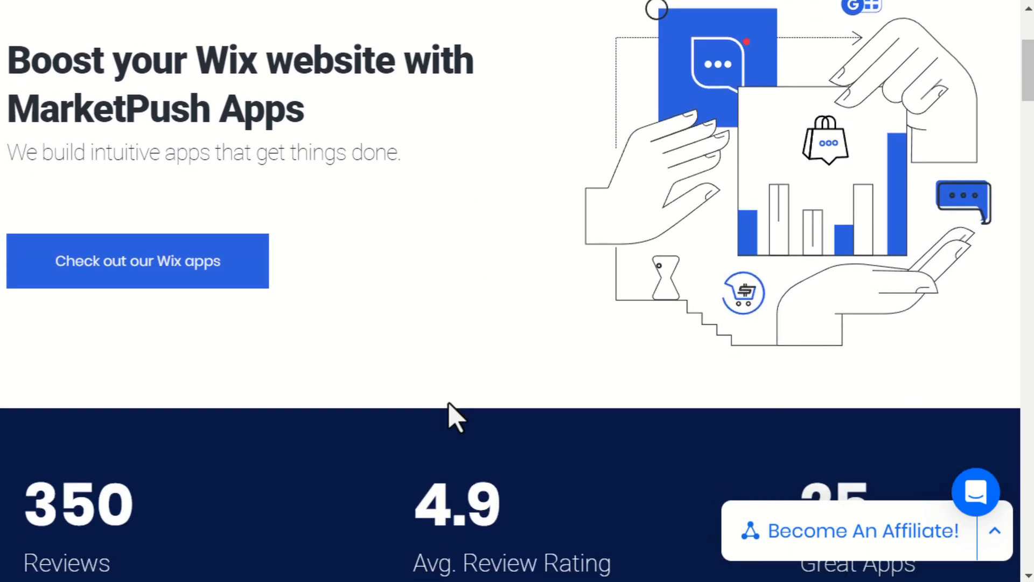
scroll(up, 3)
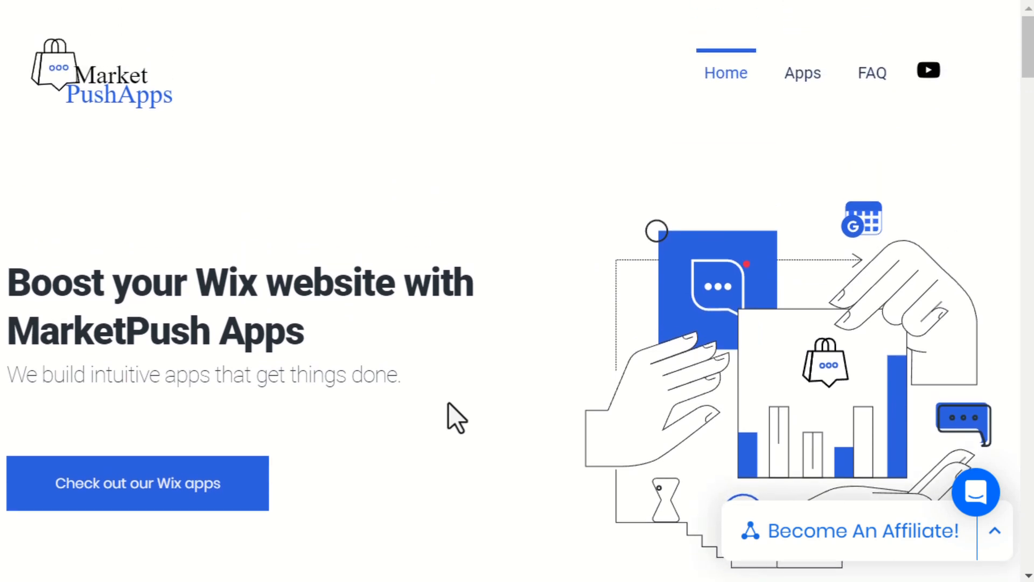
mouse_move(612, 534)
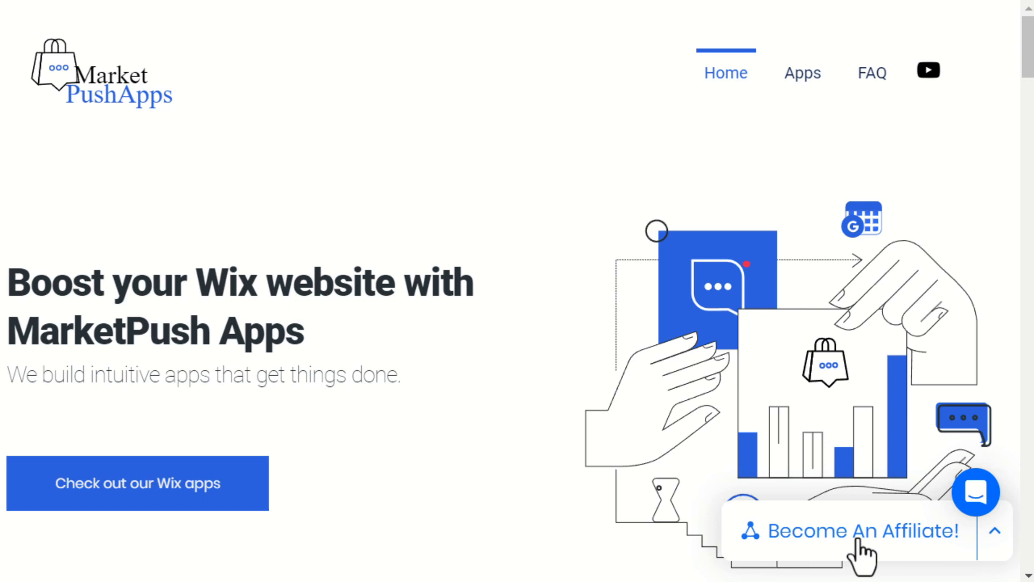
- Sign up as an affiliate via 'Become An Affiliate!' so the widget offers the Affiliate Portal
click(858, 531)
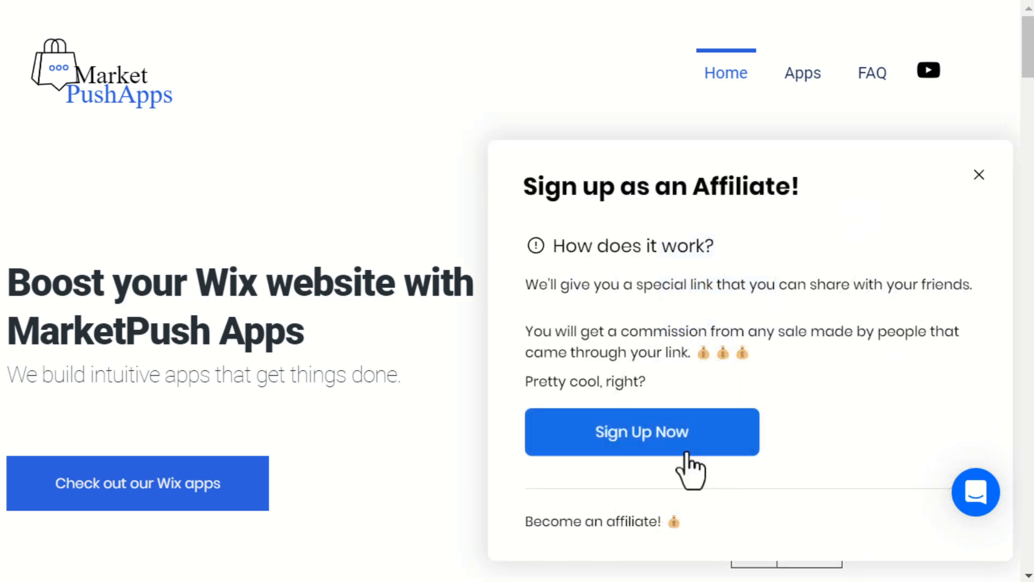
click(641, 432)
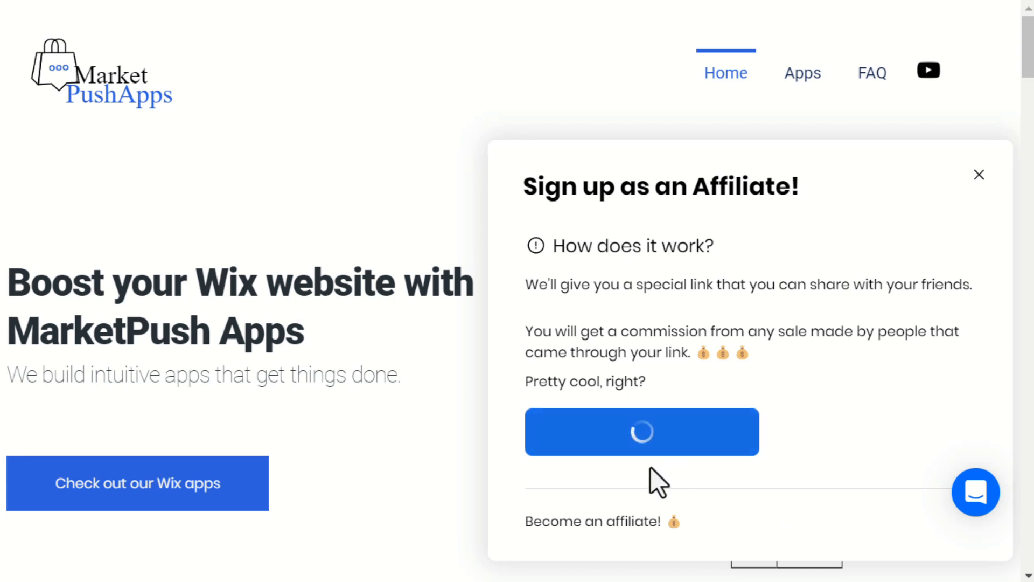
click(978, 175)
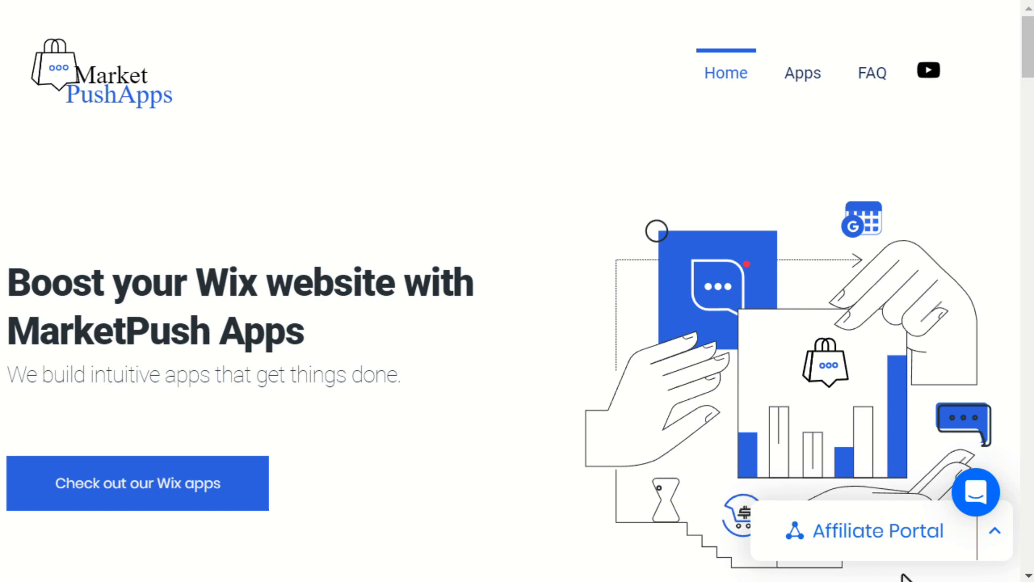
- Copy the personal referral link from the Affiliate Portal widget
click(995, 530)
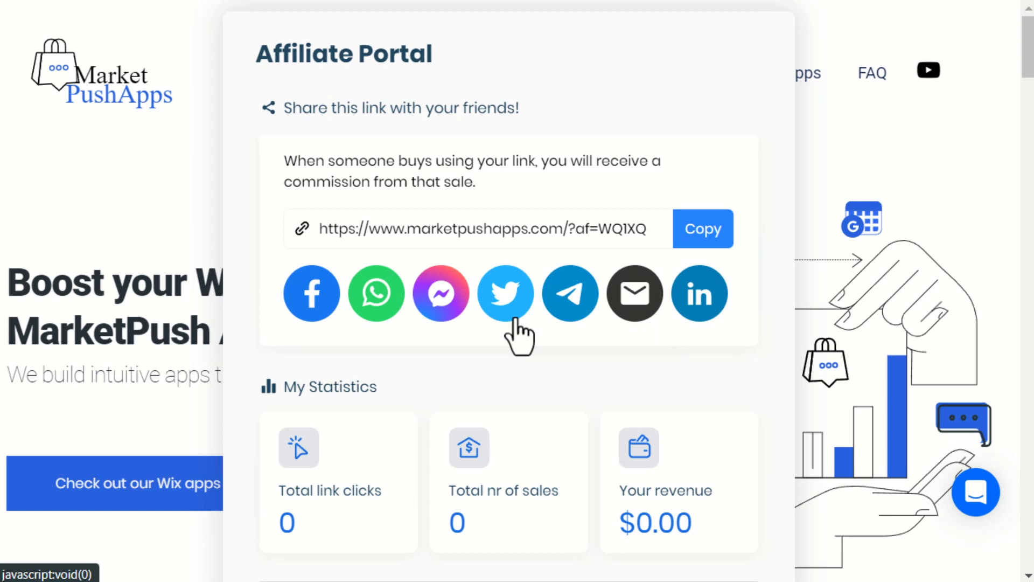
scroll(down, 3)
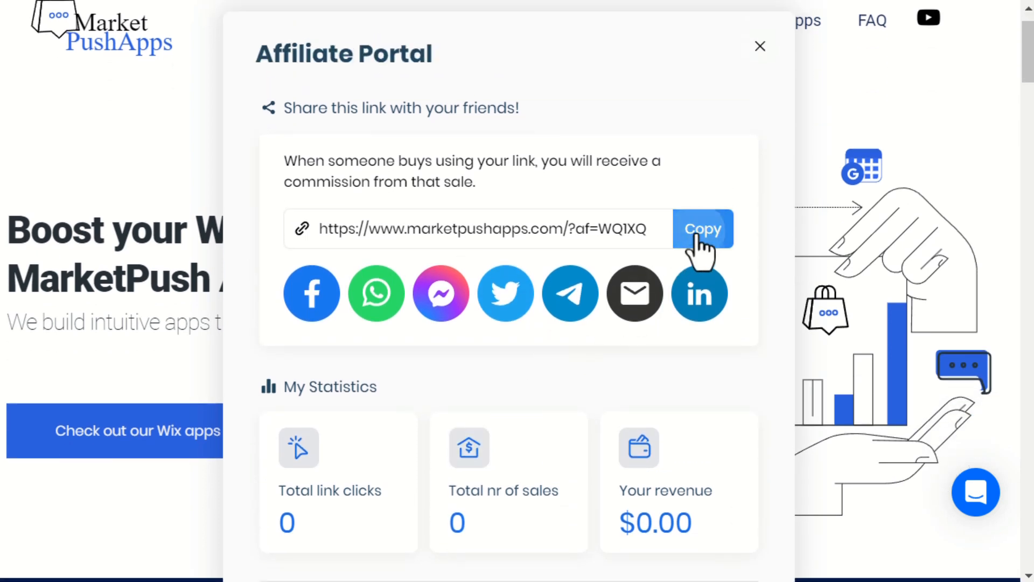
click(702, 229)
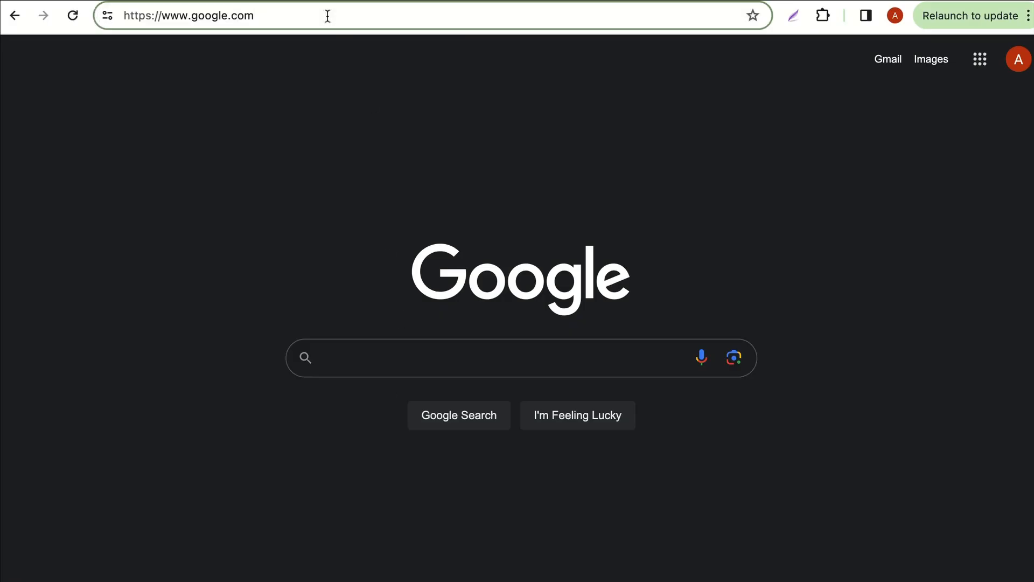
text(https://www.marketpushapps.com/?af=IHZSW)
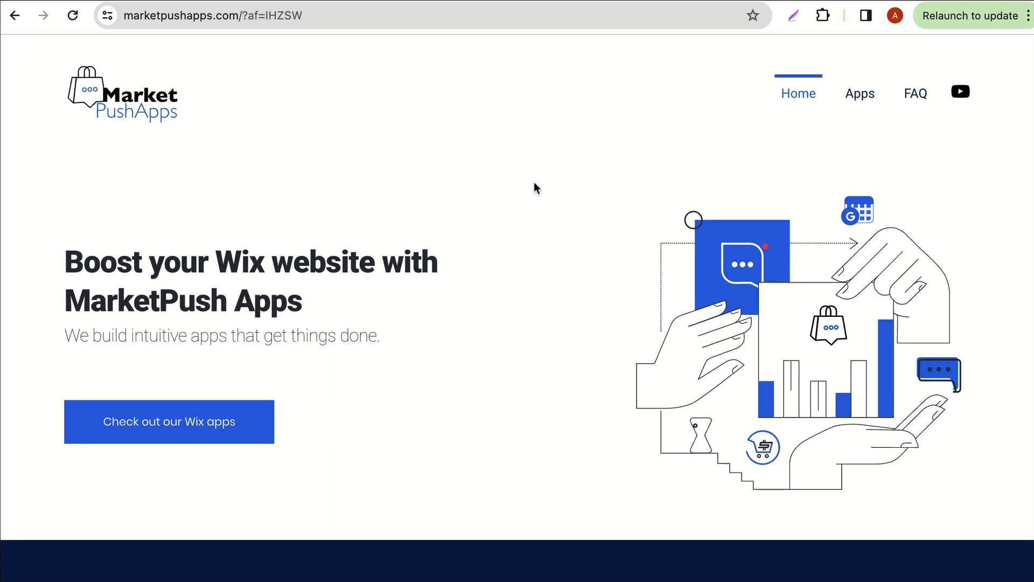
mouse_move(794, 160)
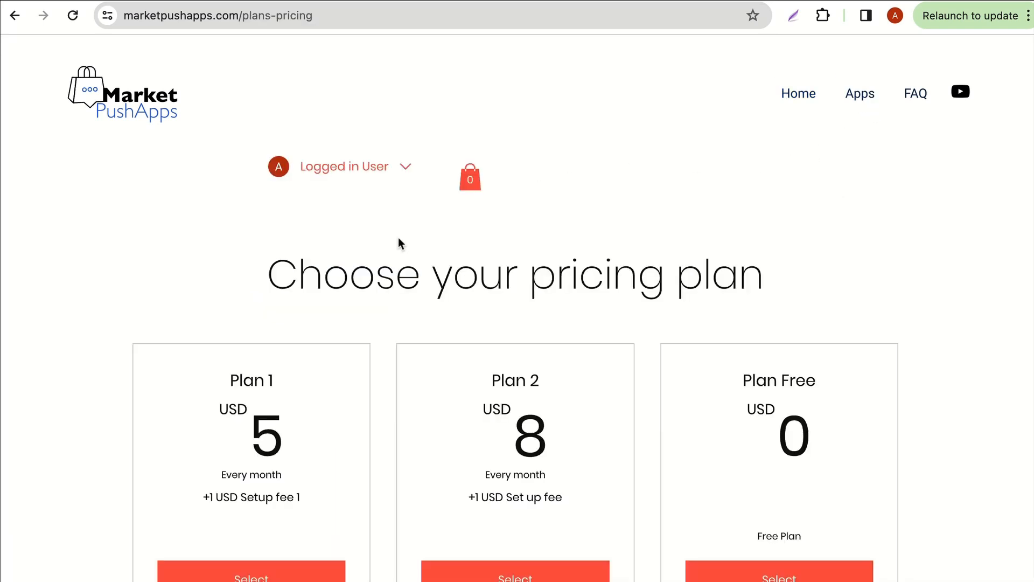
- Buy Plan 2 through checkout until the order-confirmation page appears
scroll(down, 3)
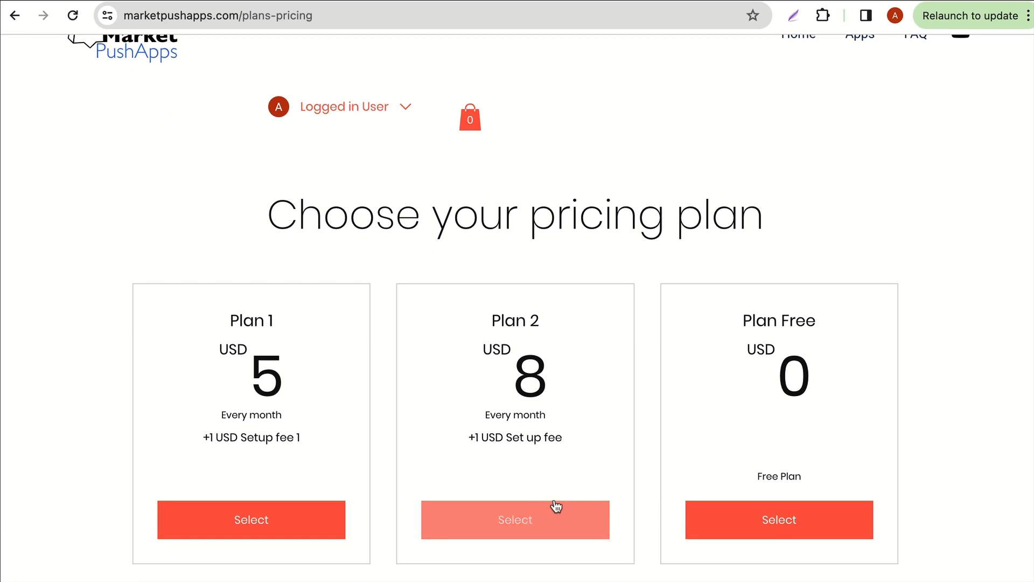
mouse_move(556, 505)
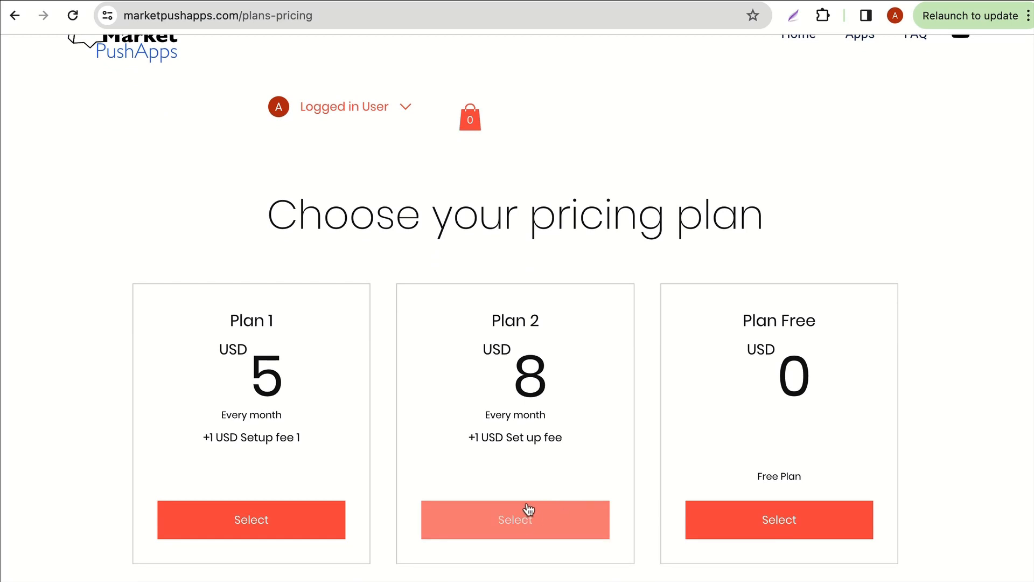
click(515, 519)
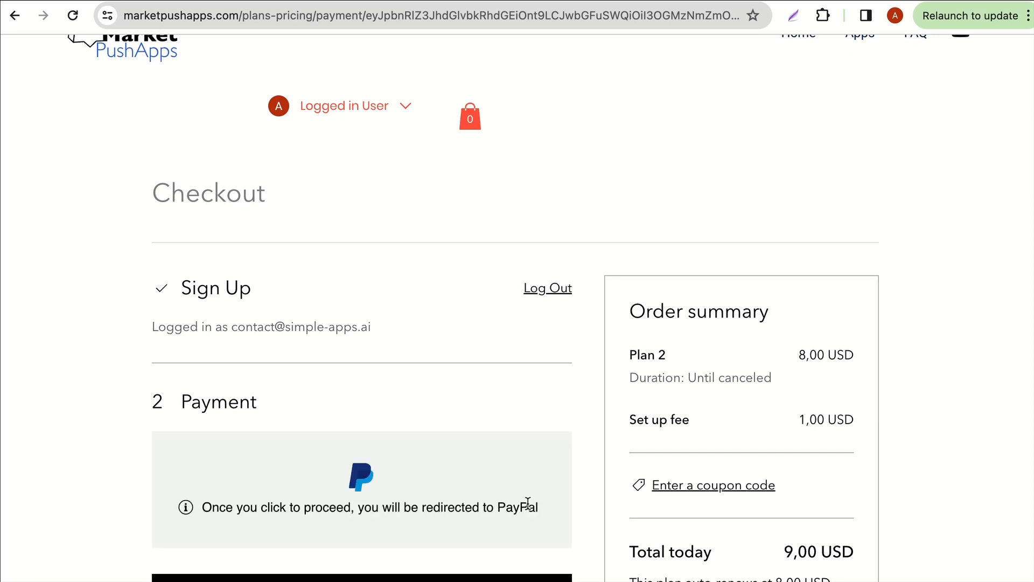
scroll(down, 3)
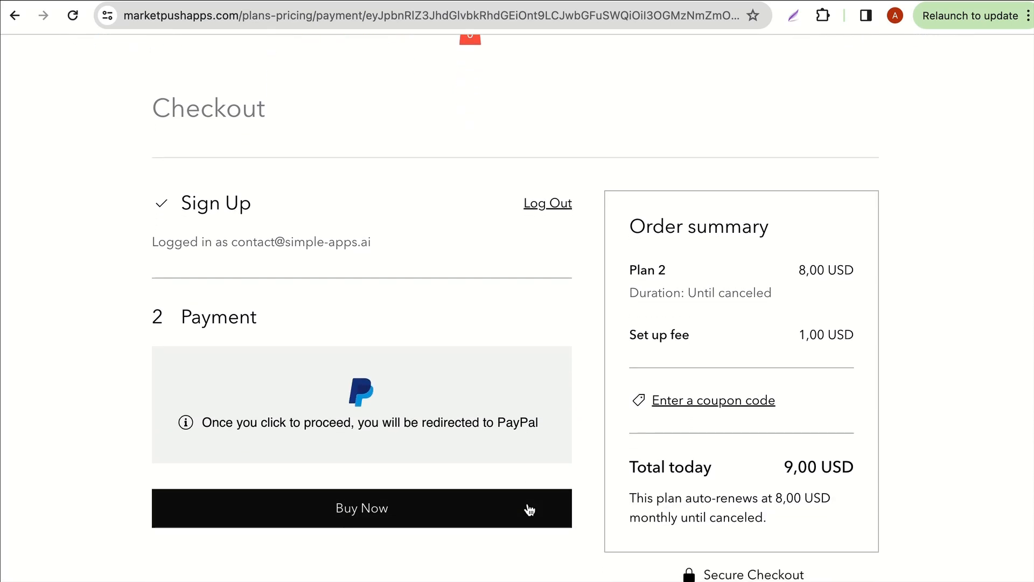
scroll(up, 3)
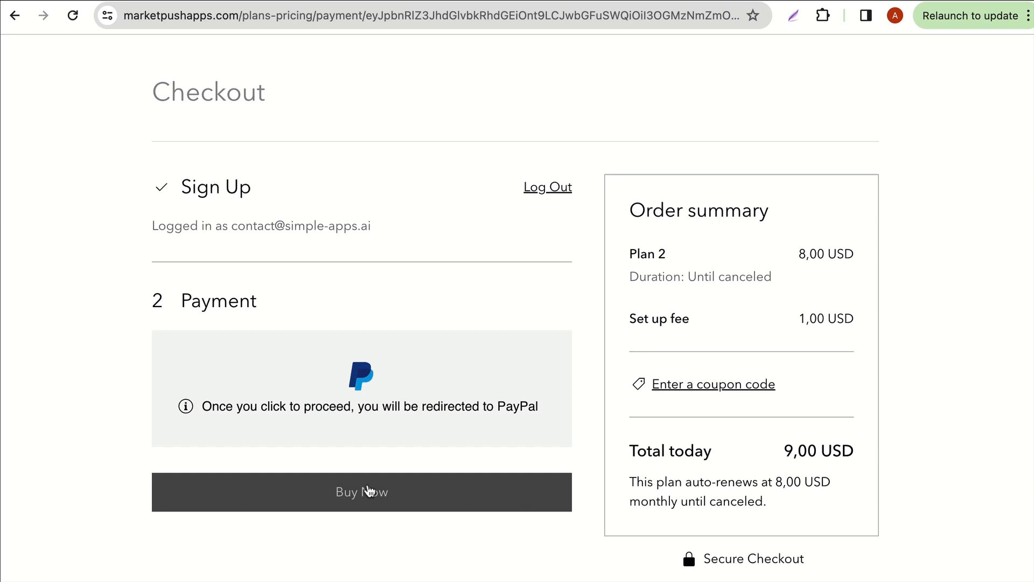
mouse_move(361, 494)
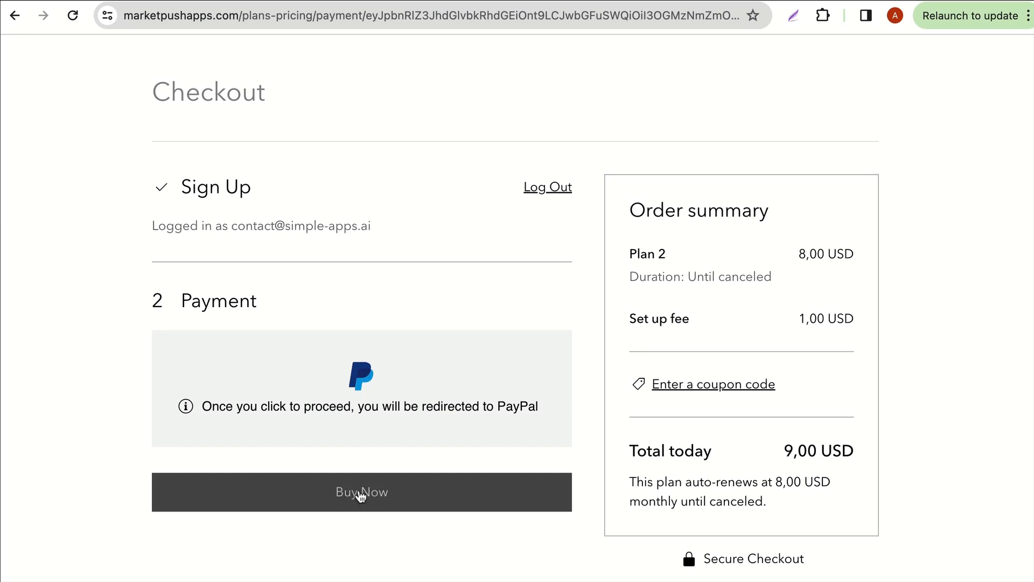
mouse_move(358, 494)
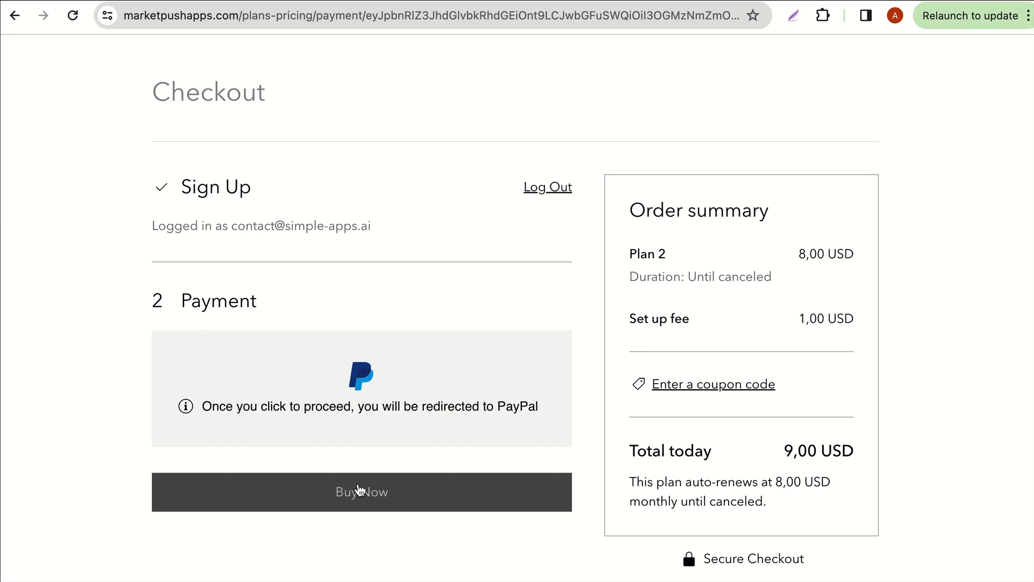
click(362, 492)
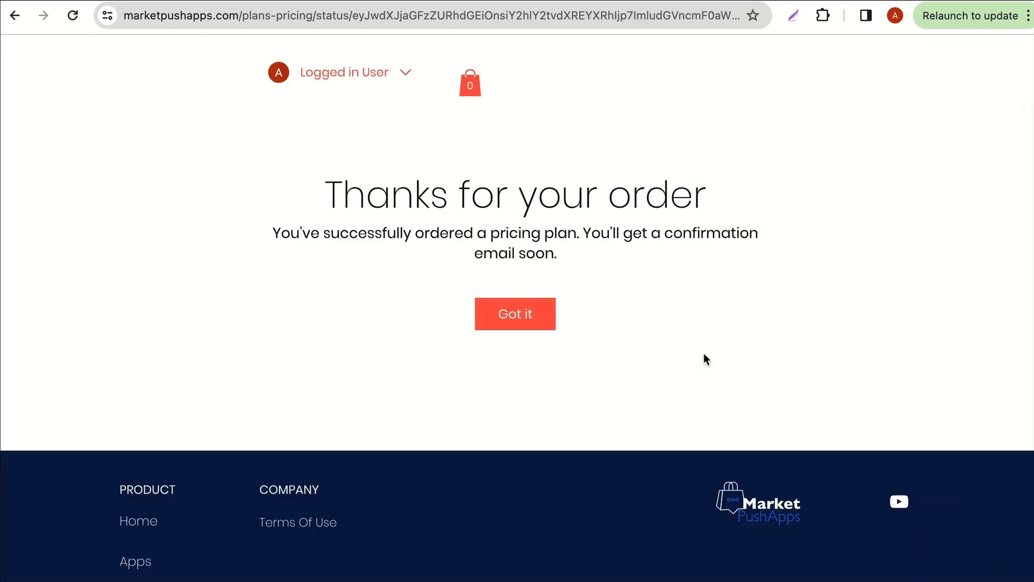
- Add the Affiliate Builder app to the site from its Wix App Market listing
click(515, 314)
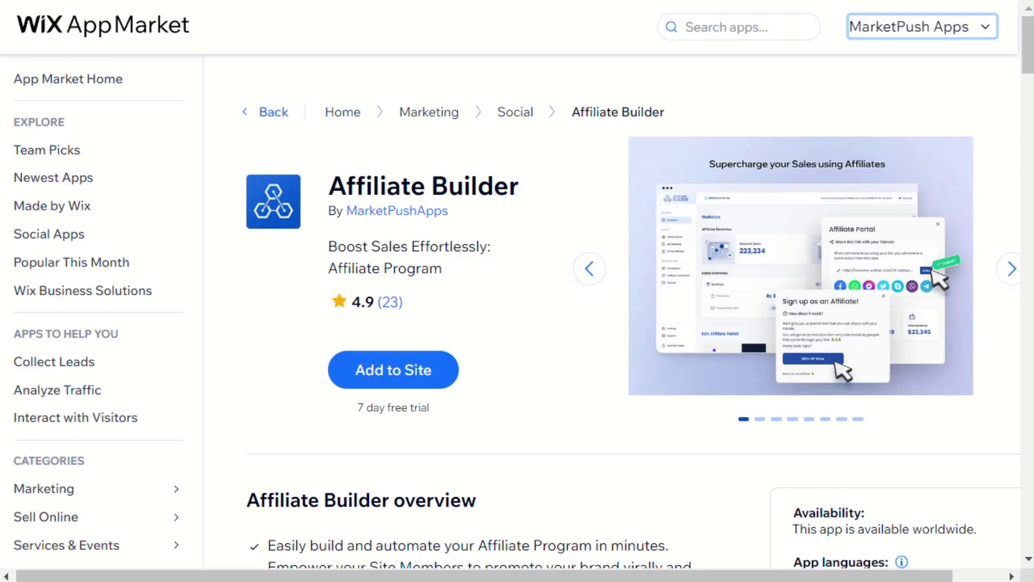
mouse_move(528, 249)
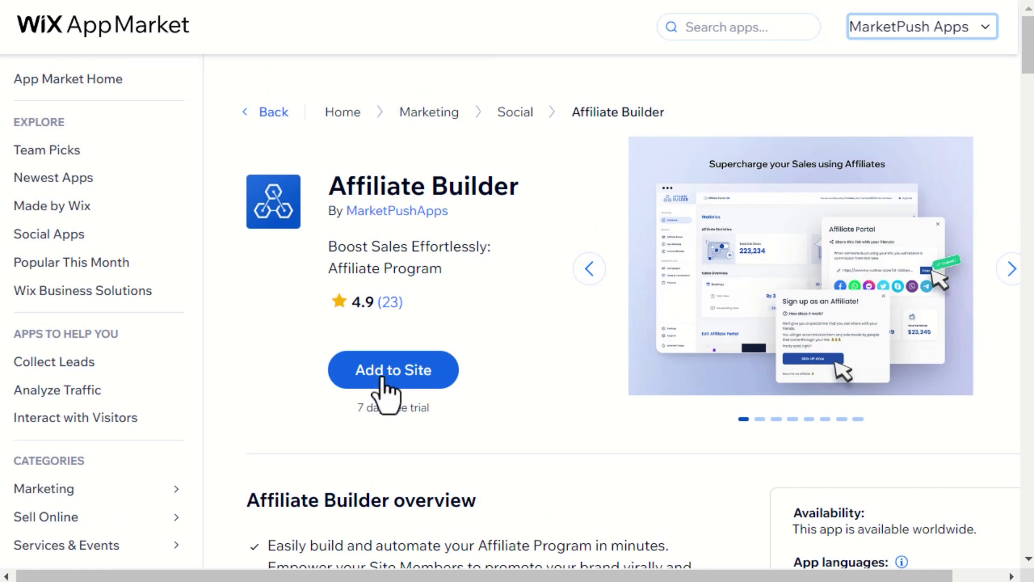
mouse_move(602, 38)
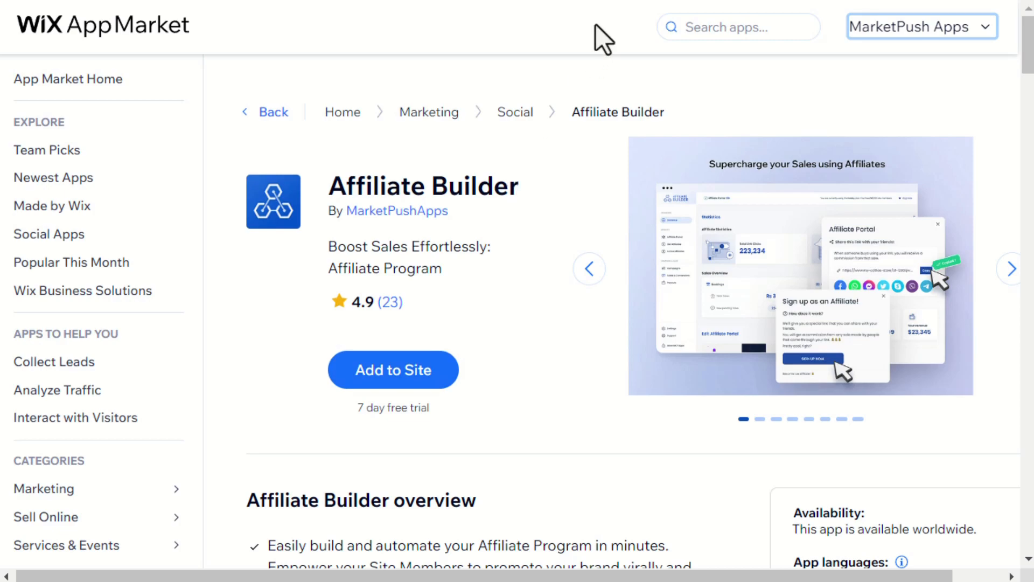
click(392, 370)
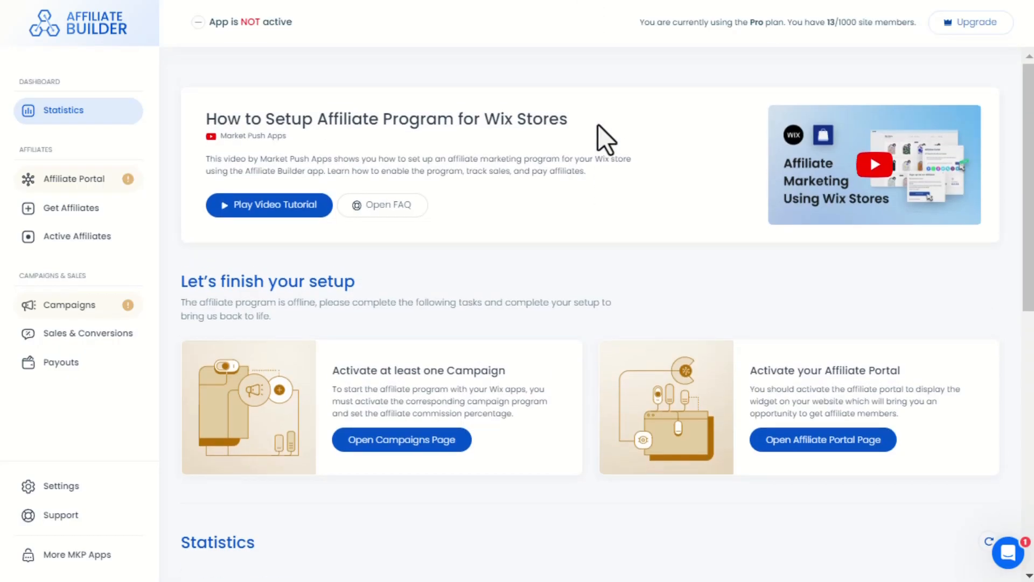
- Enable the Pricing plans campaign at 10% commission with recurring commission ticked
click(69, 303)
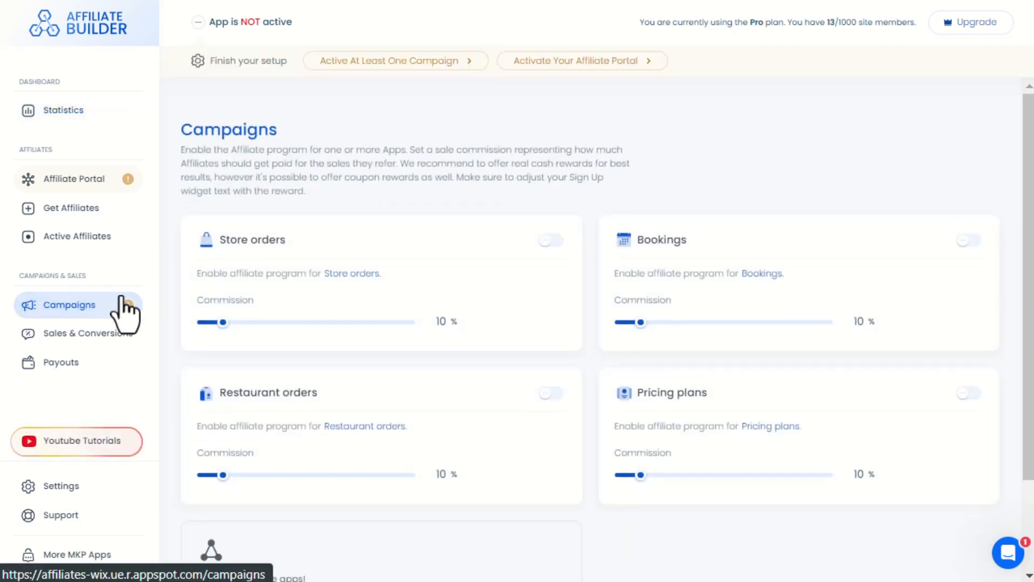
scroll(down, 3)
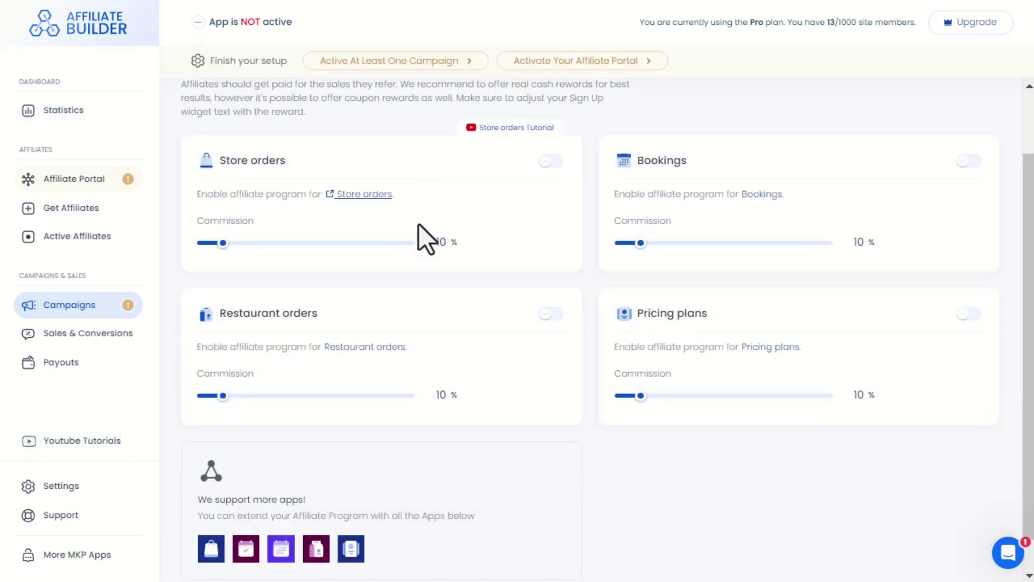
scroll(up, 3)
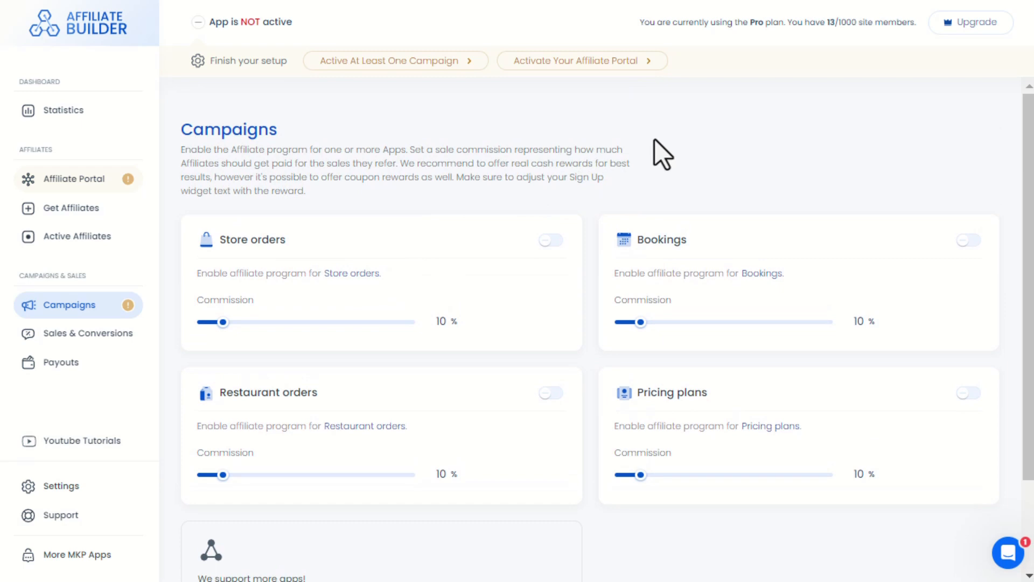
mouse_move(734, 240)
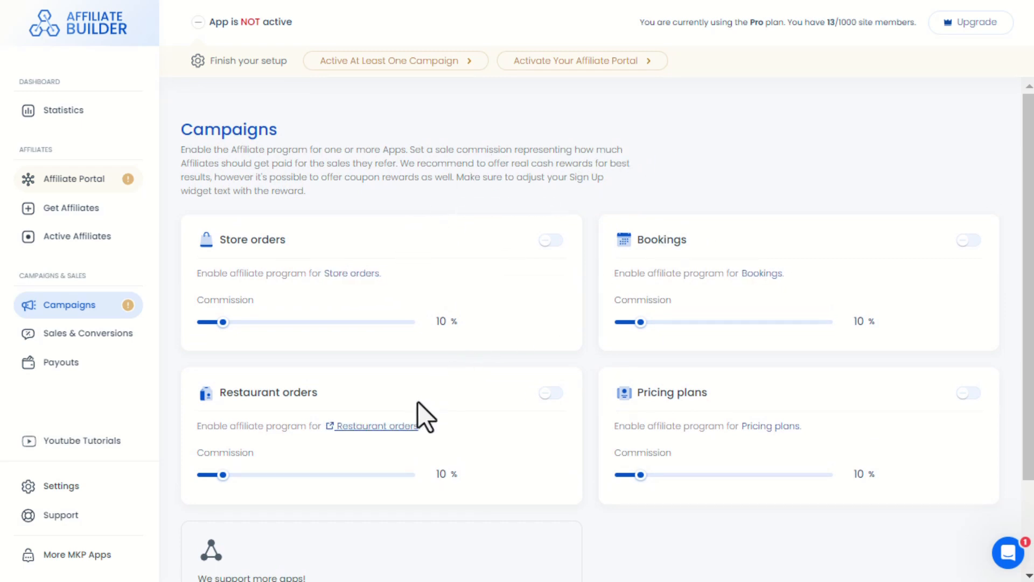
mouse_move(975, 406)
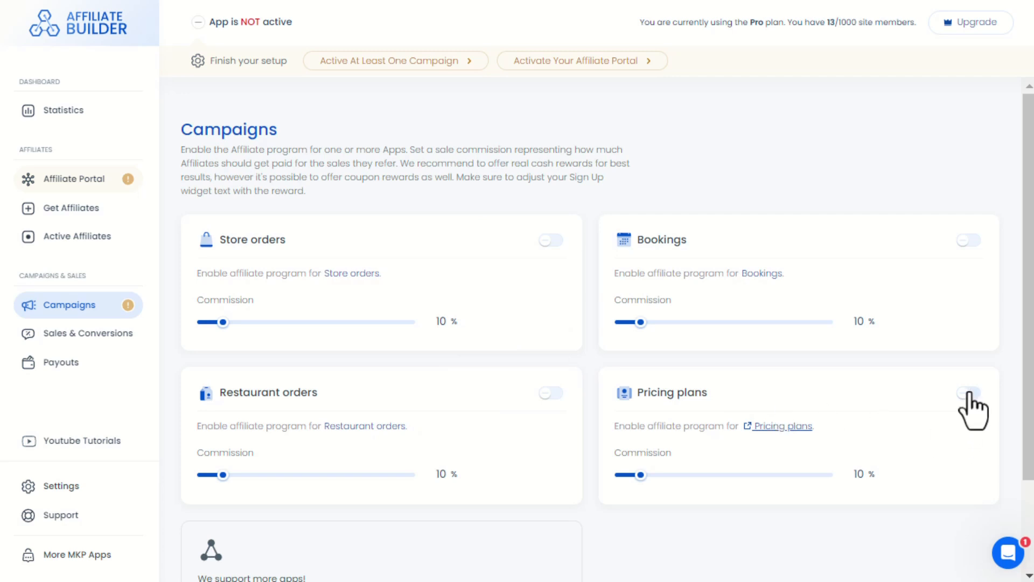
click(969, 392)
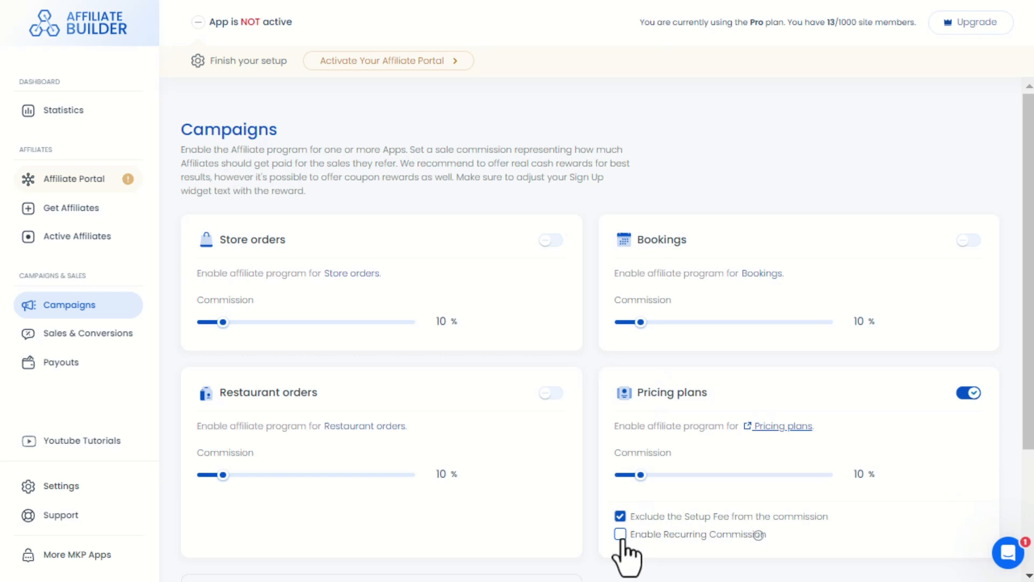
click(620, 535)
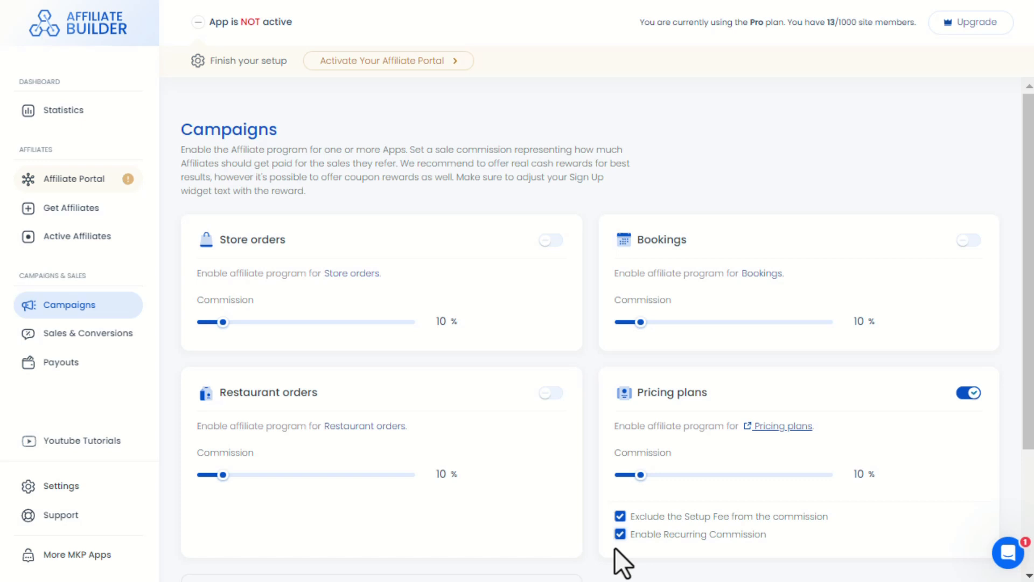
mouse_move(90, 191)
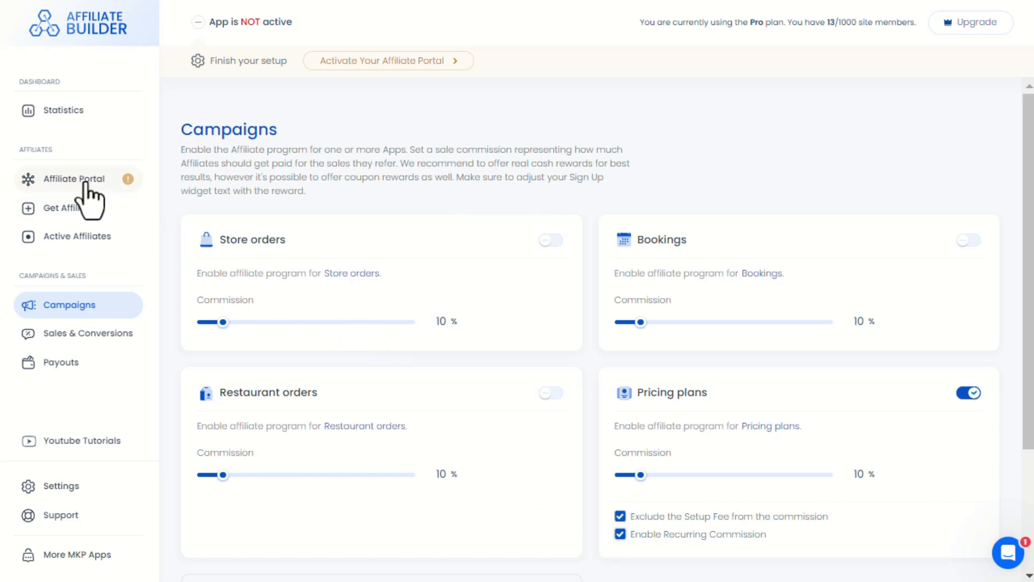
- Switch the Affiliate Portal on and limit its widgets to pages whose URL contains /affiliate
click(74, 178)
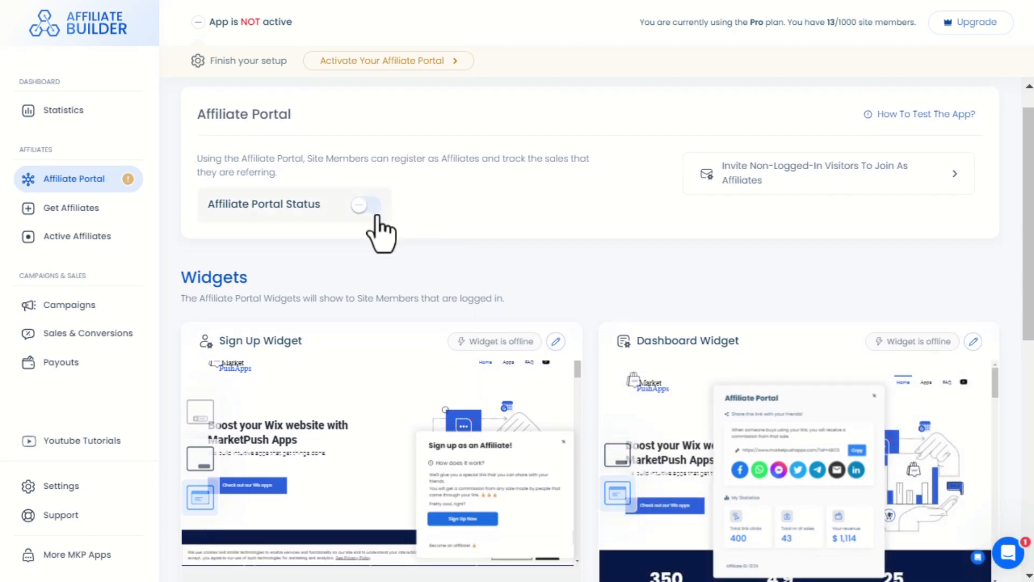
click(365, 204)
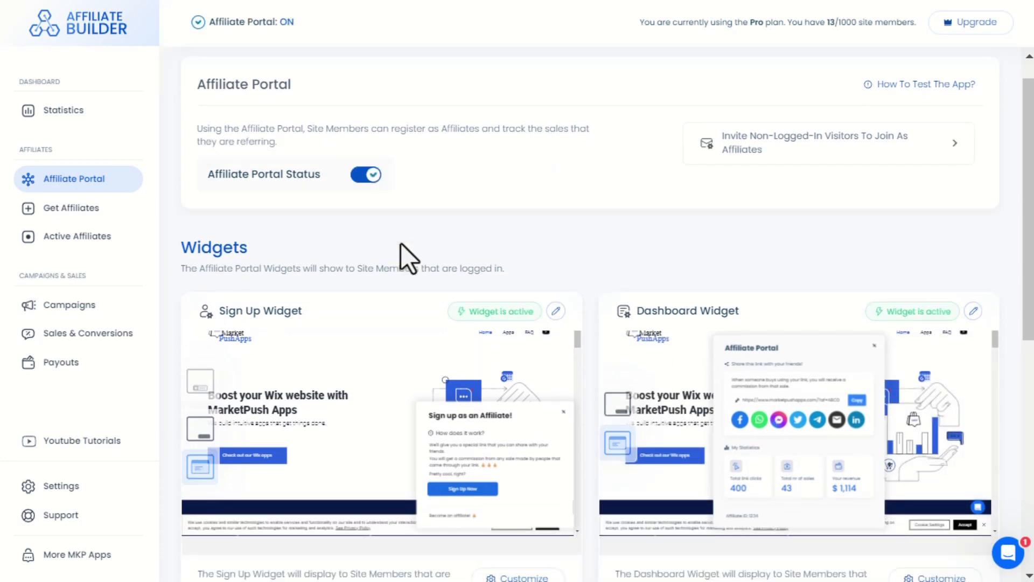
scroll(down, 3)
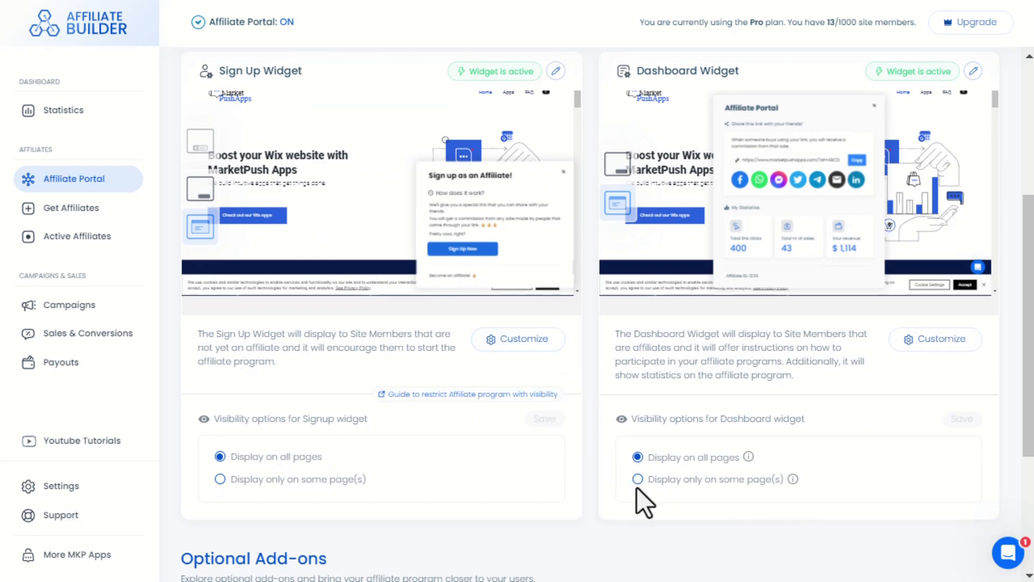
click(636, 478)
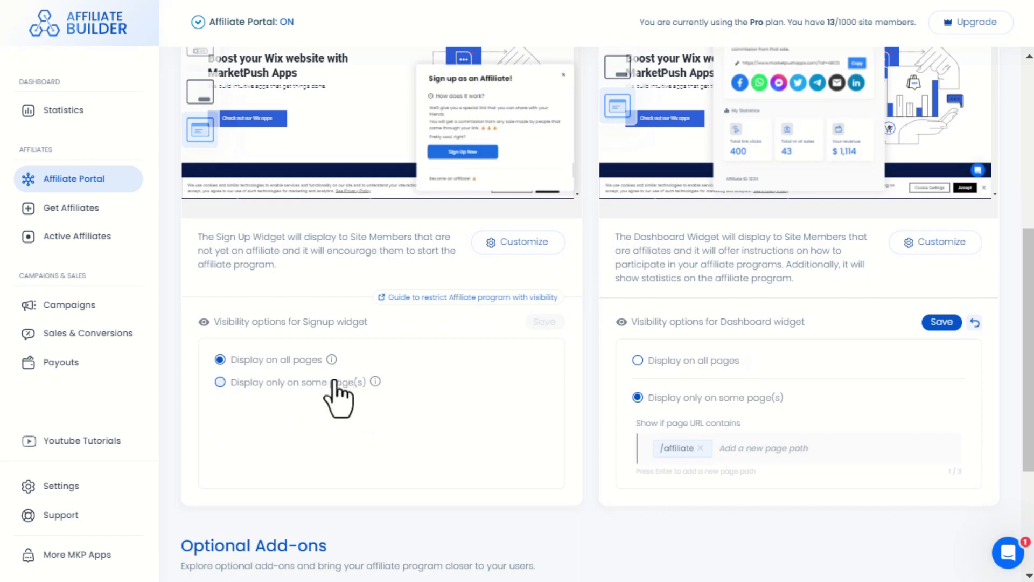
click(220, 381)
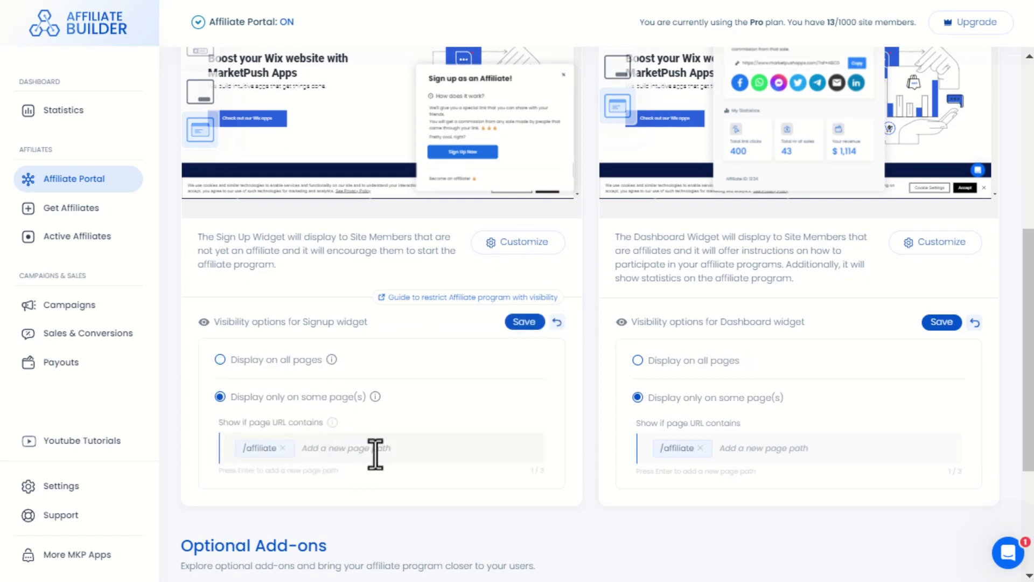
mouse_move(540, 381)
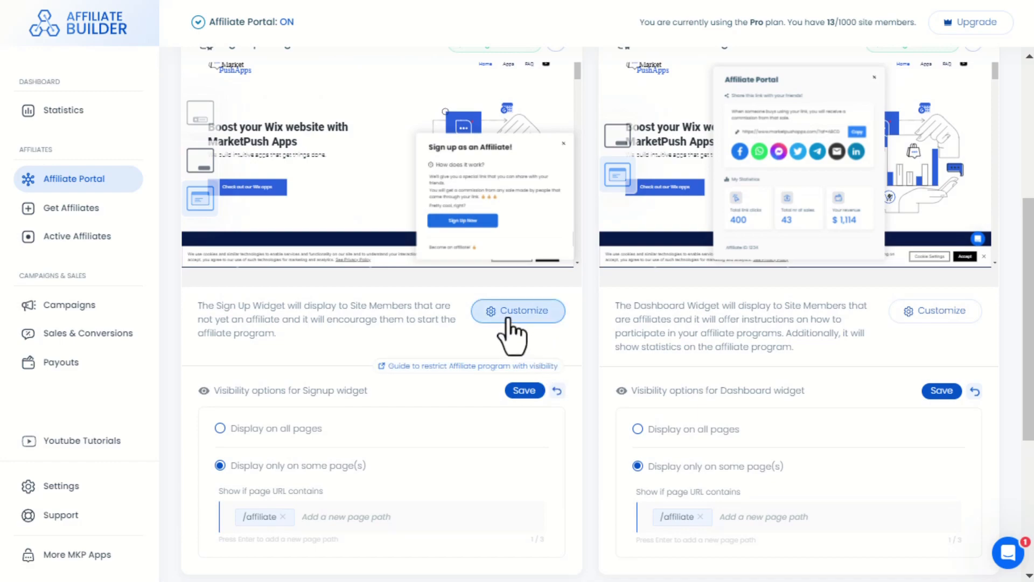
click(518, 310)
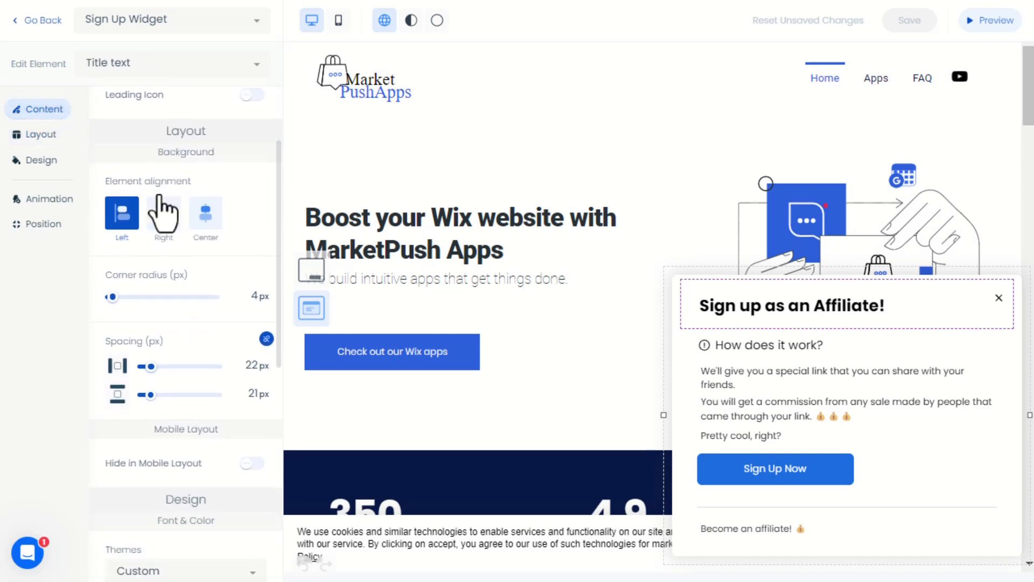
scroll(down, 3)
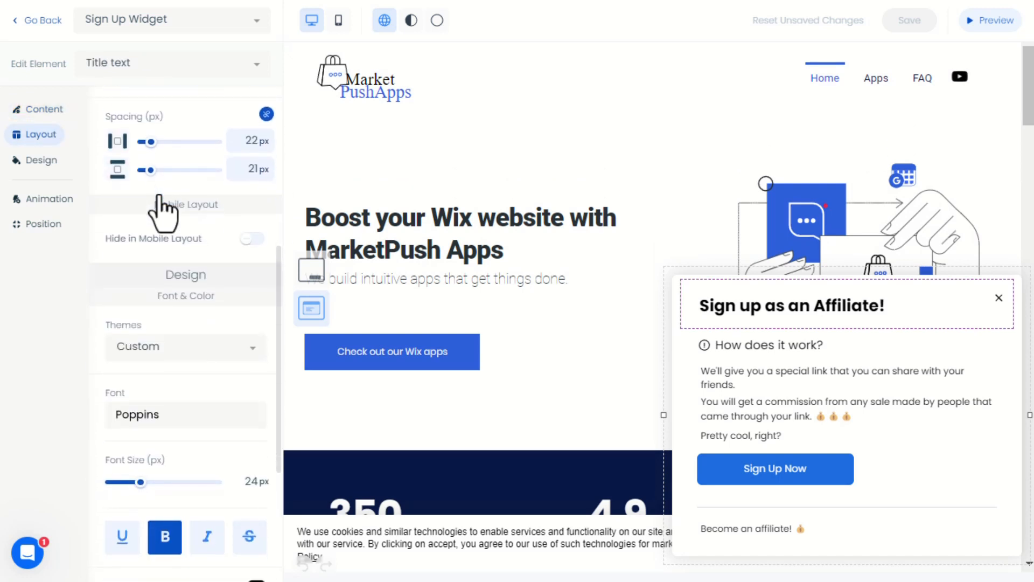
scroll(down, 3)
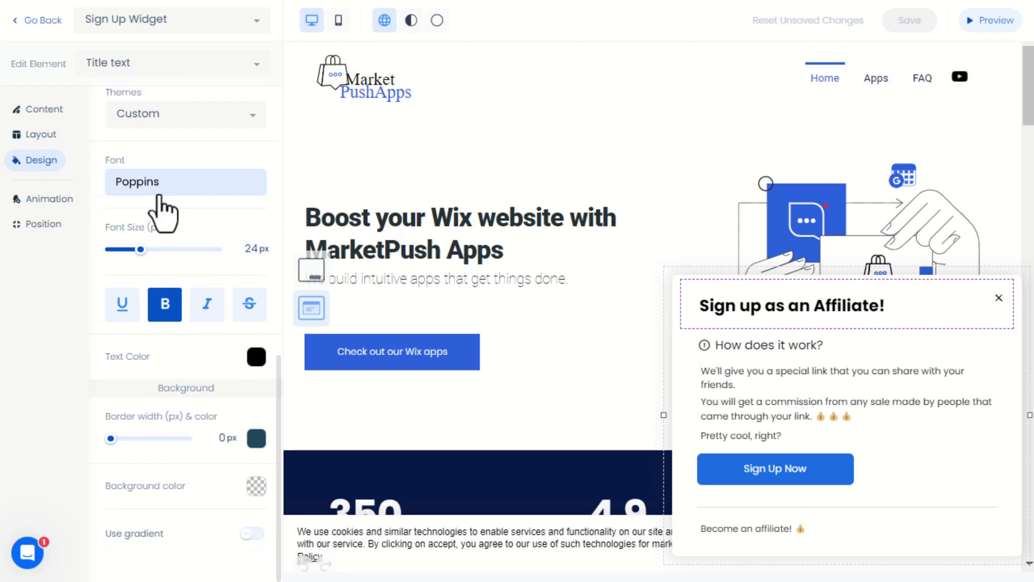
mouse_move(62, 257)
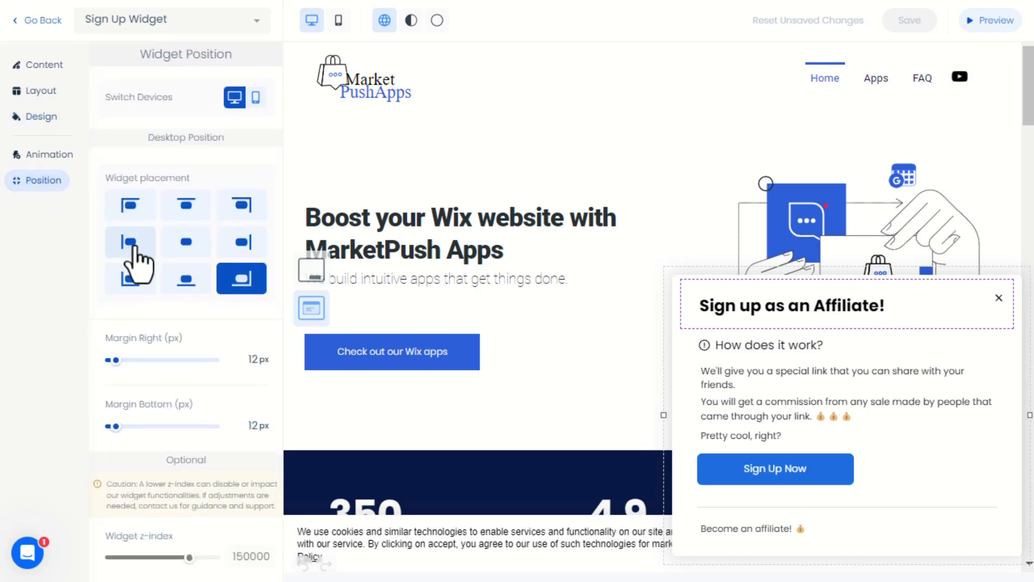
click(185, 278)
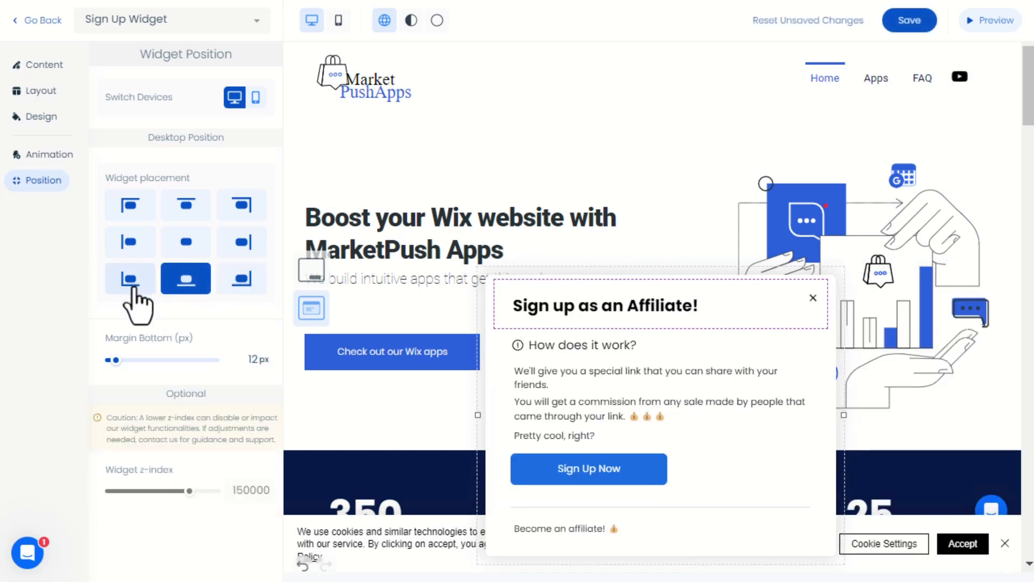
click(240, 278)
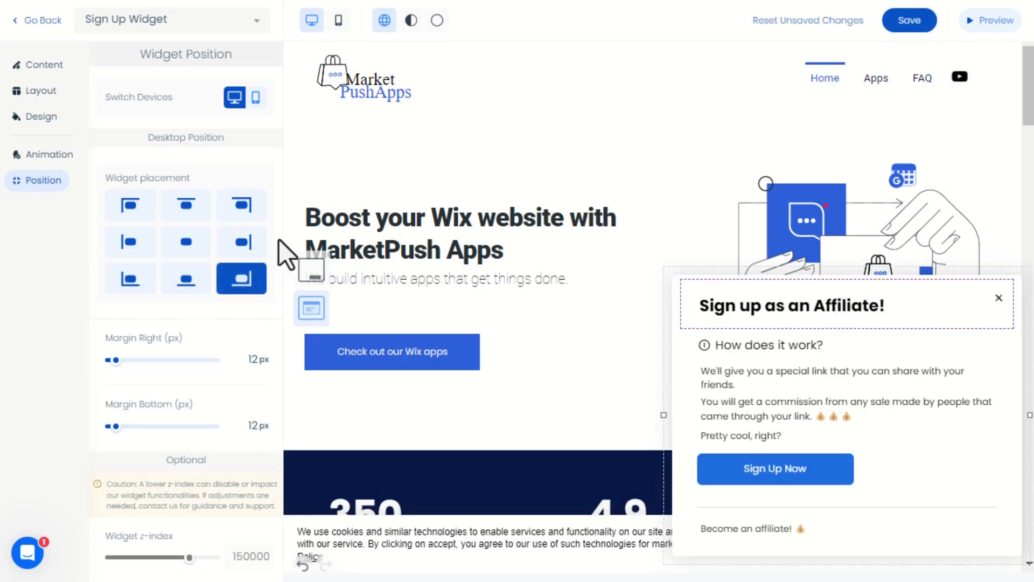
mouse_move(154, 58)
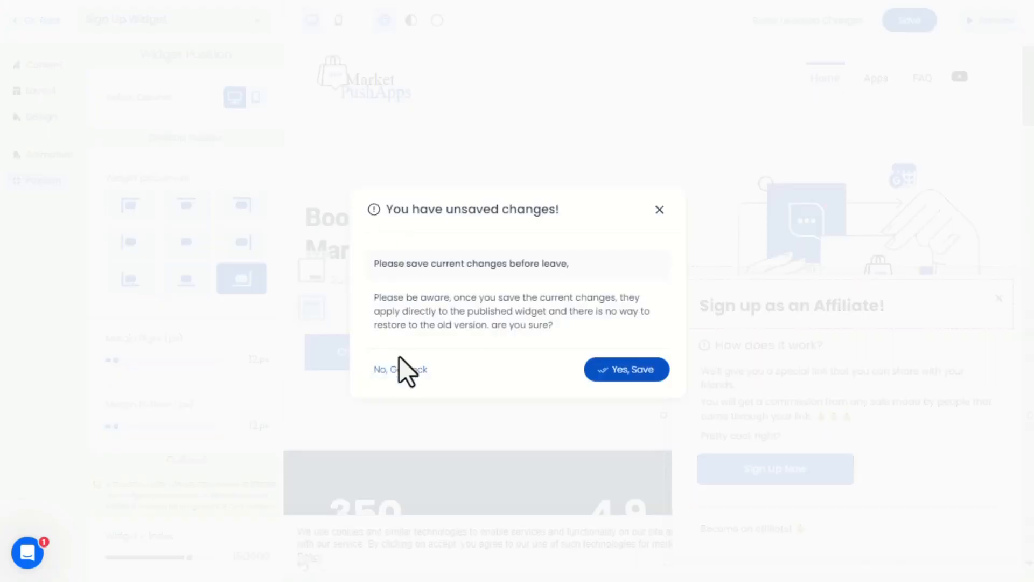
click(395, 368)
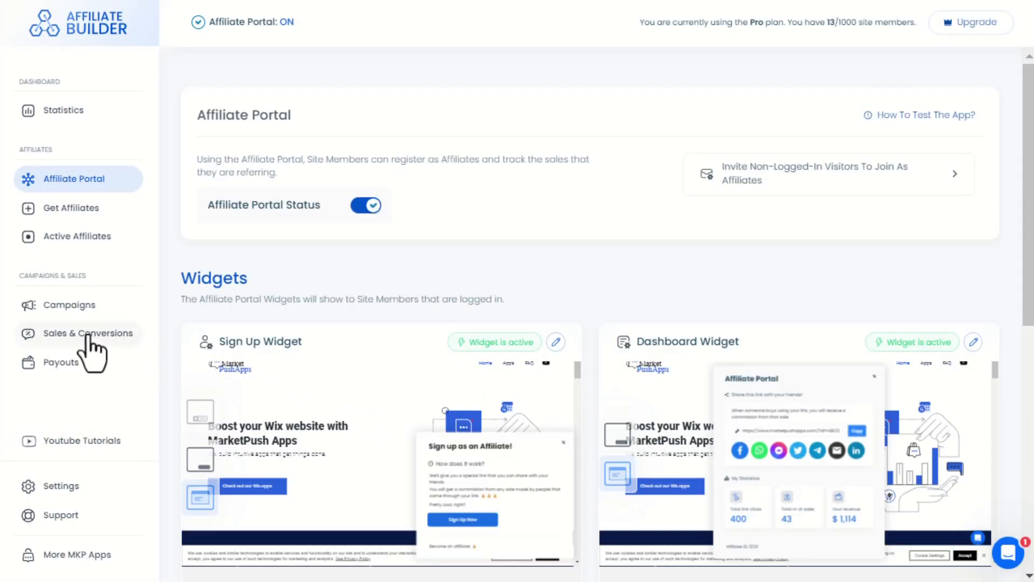
- Approve the $8.00 Plan 2 order from affiliate IHZSW in Sales & Conversions
click(86, 333)
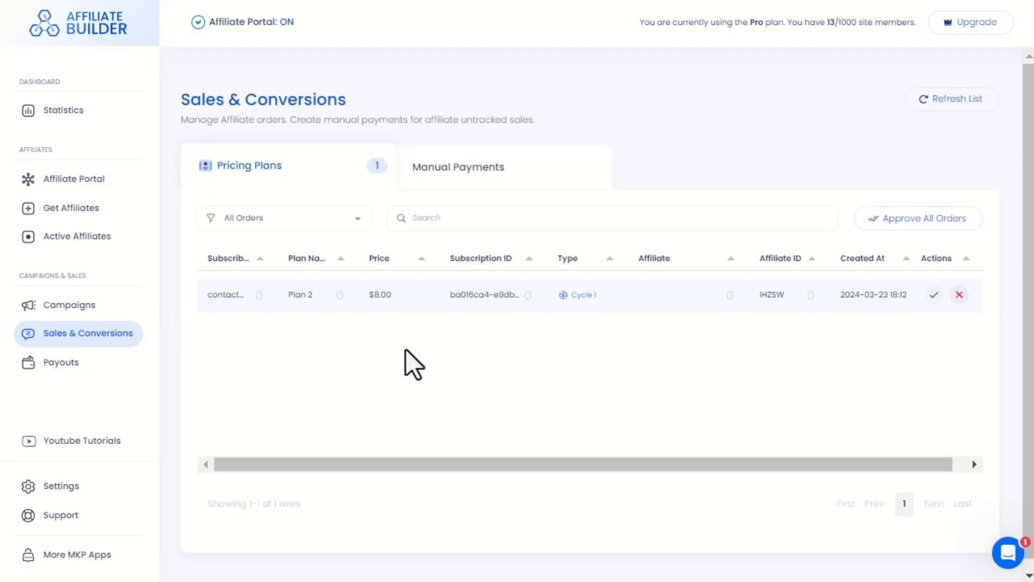
mouse_move(933, 295)
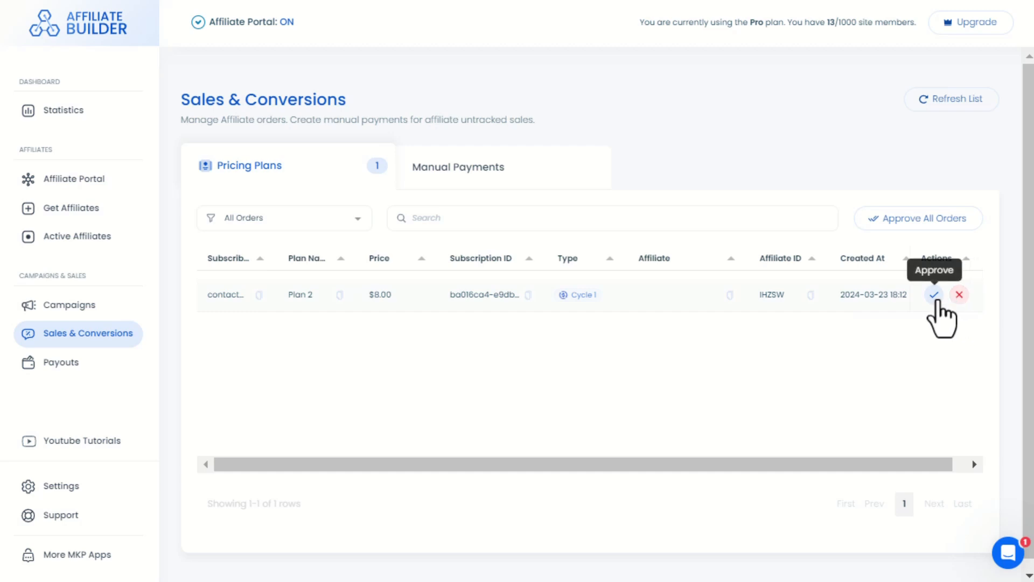
click(934, 295)
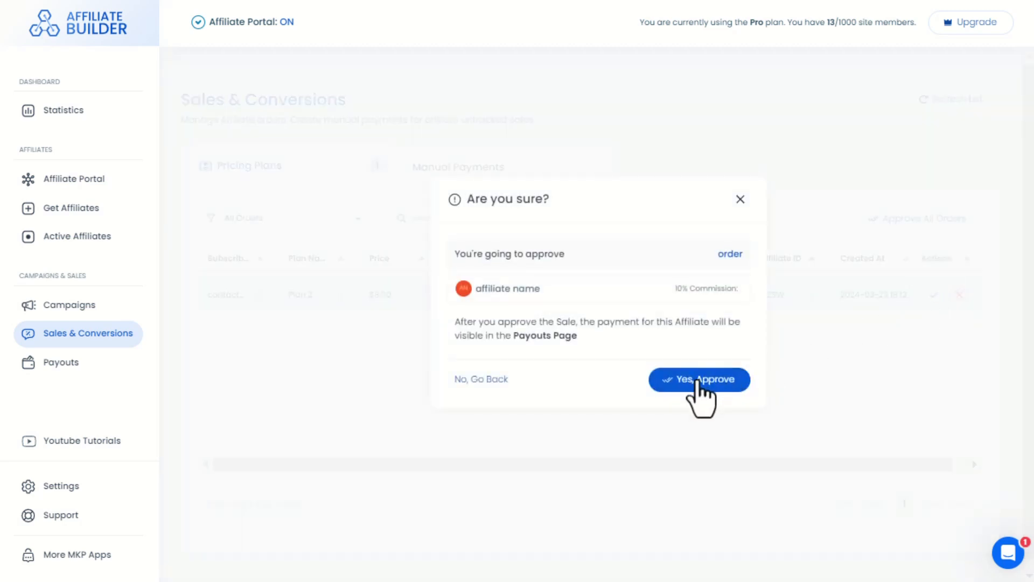
click(698, 378)
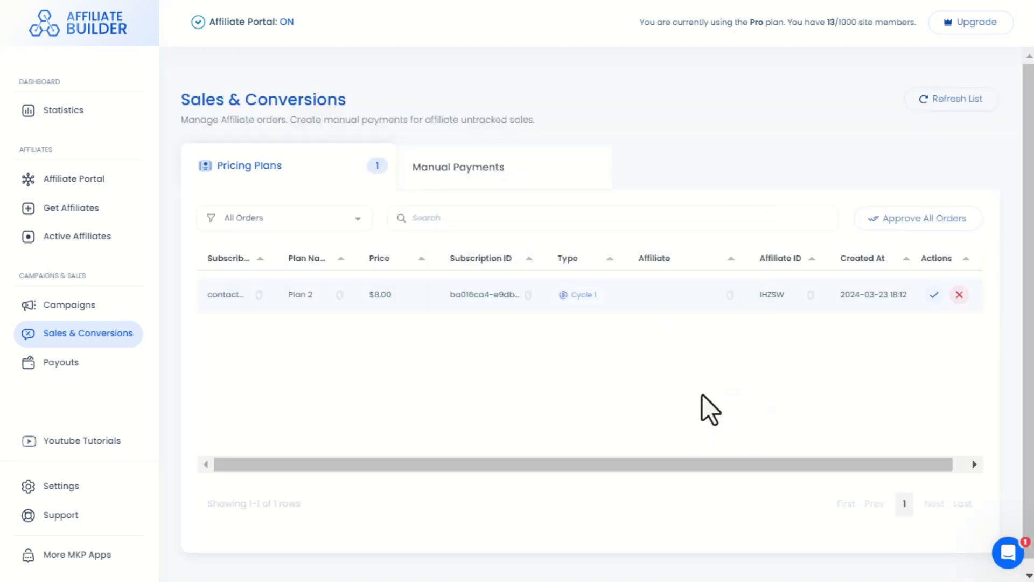
mouse_move(76, 369)
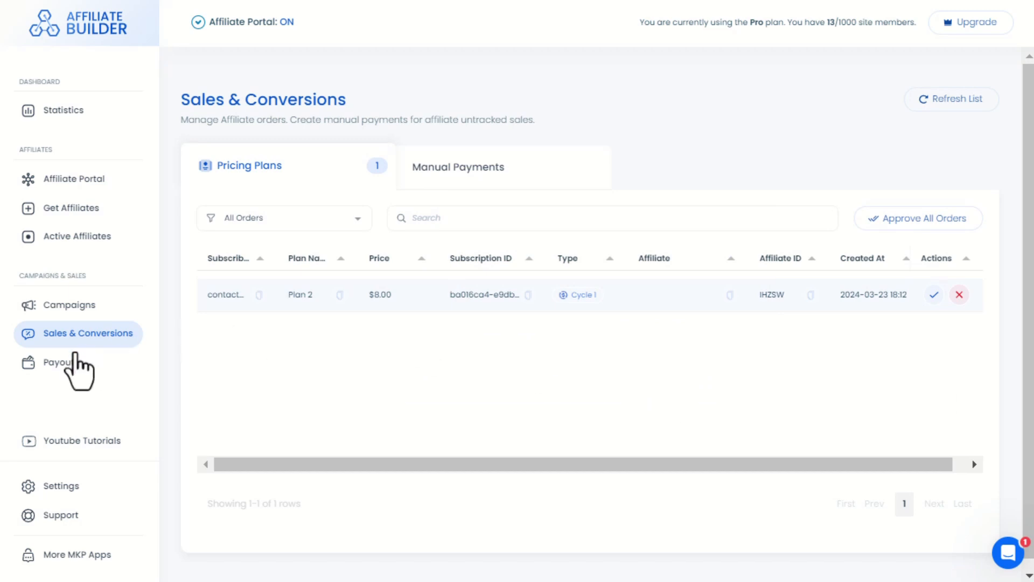
- View the Payouts page, which lists no affiliates awaiting payment
click(61, 362)
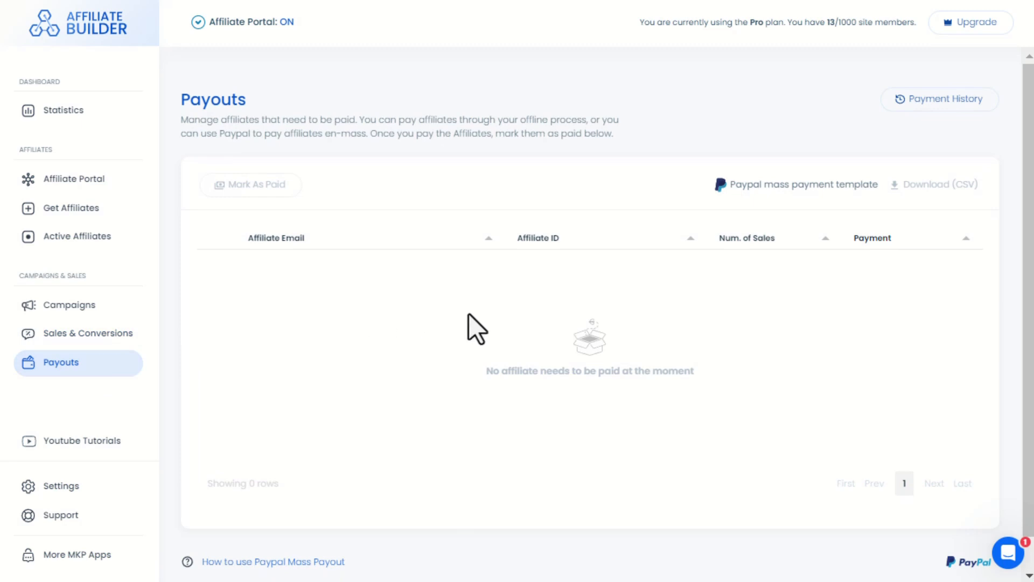
mouse_move(272, 208)
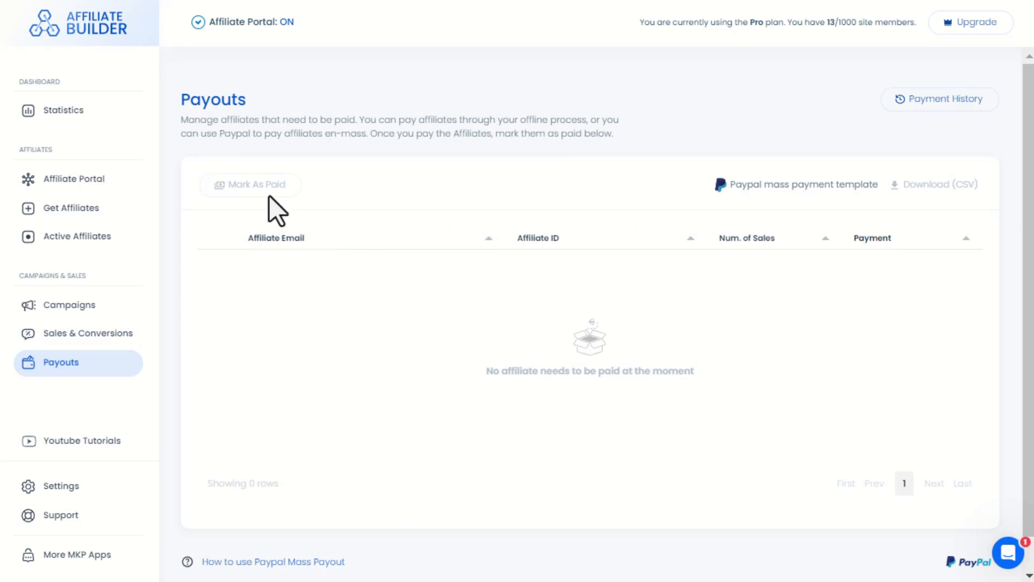
mouse_move(267, 199)
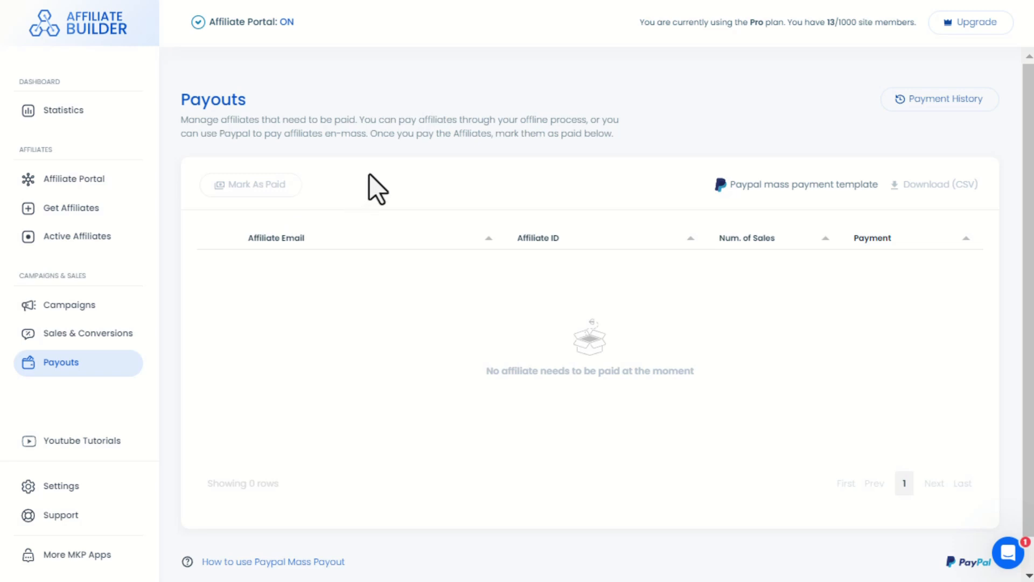
mouse_move(754, 186)
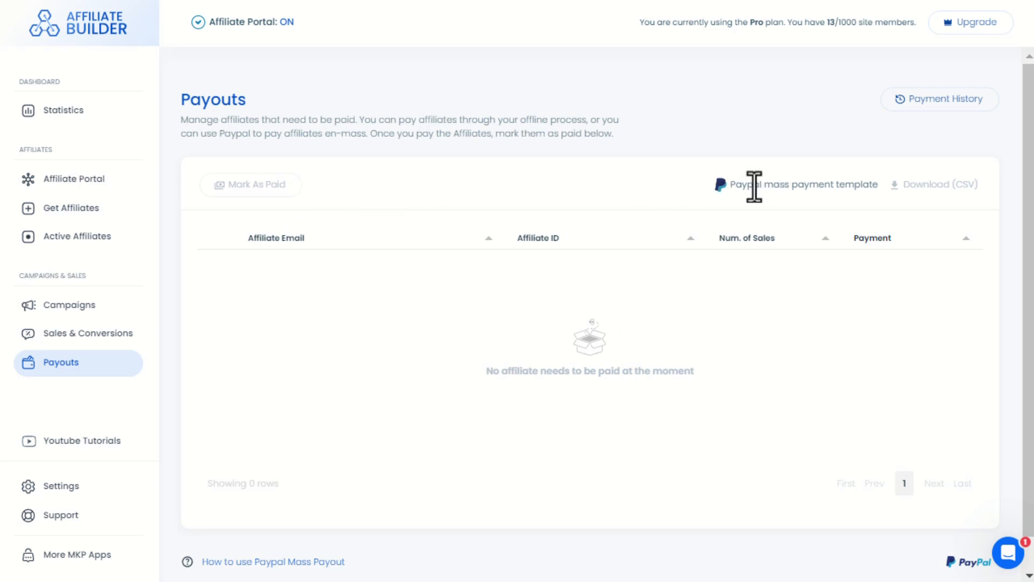
mouse_move(666, 379)
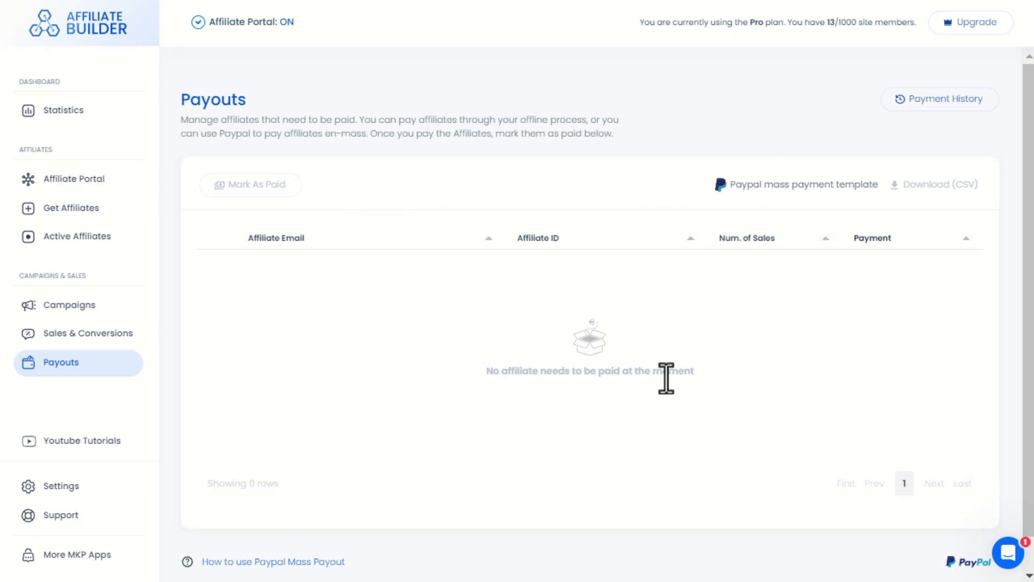
mouse_move(632, 414)
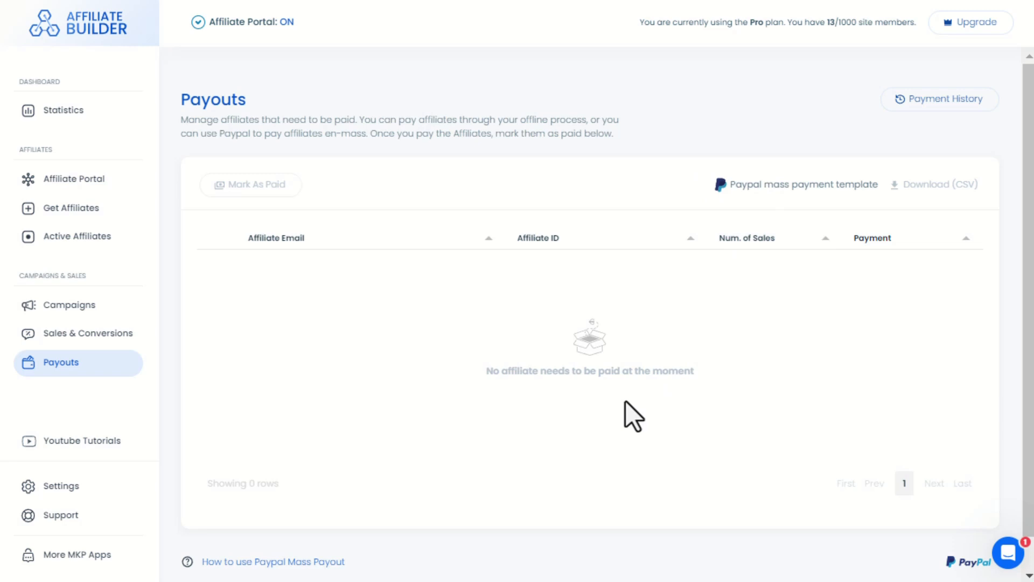